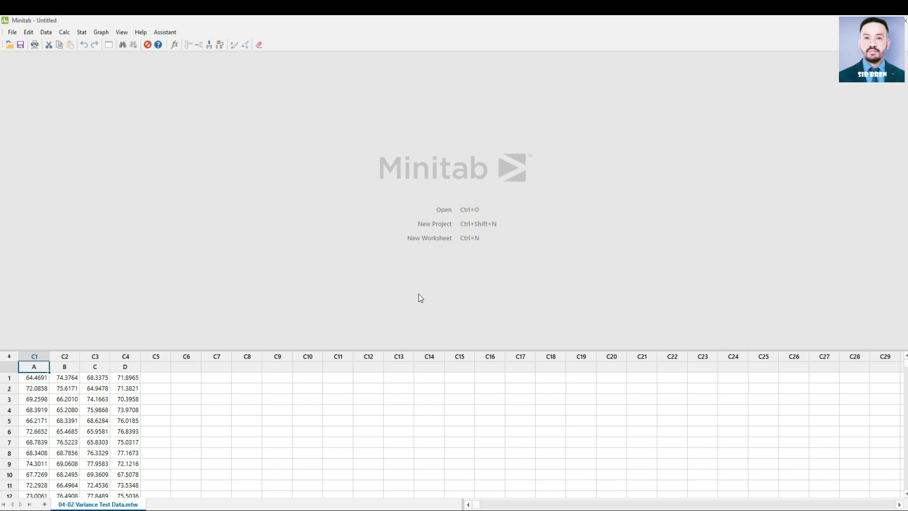
mouse_move(4, 377)
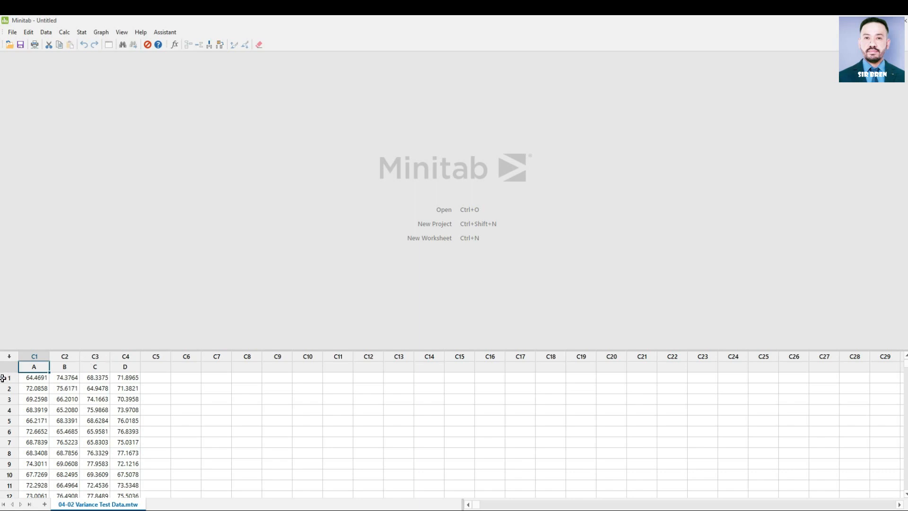
mouse_move(115, 368)
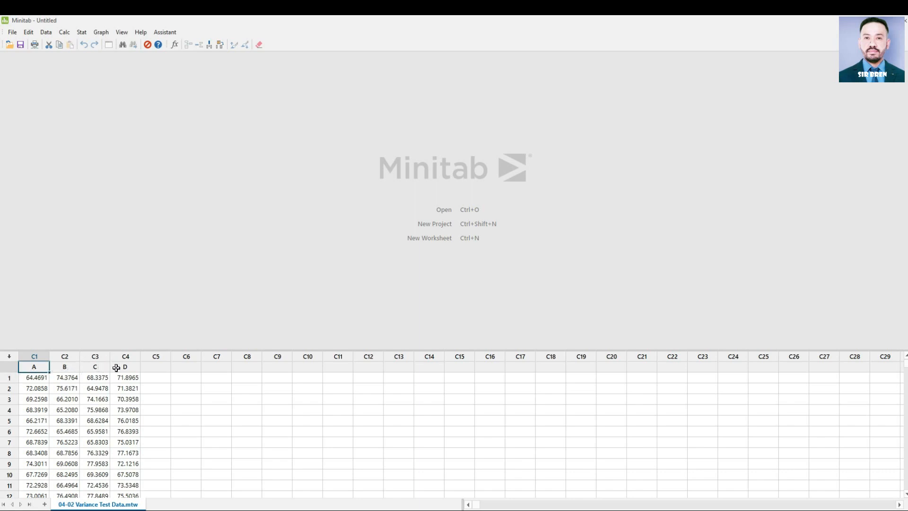
mouse_move(145, 359)
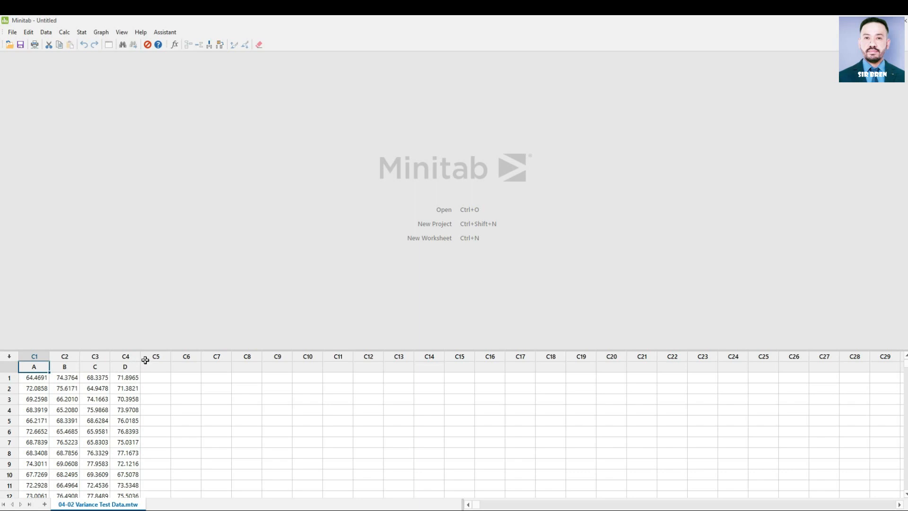
mouse_move(44, 367)
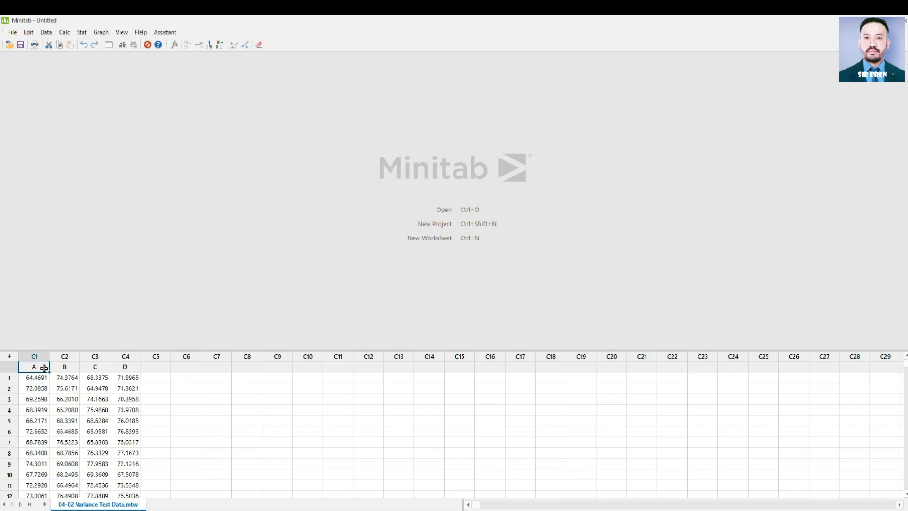
mouse_move(45, 345)
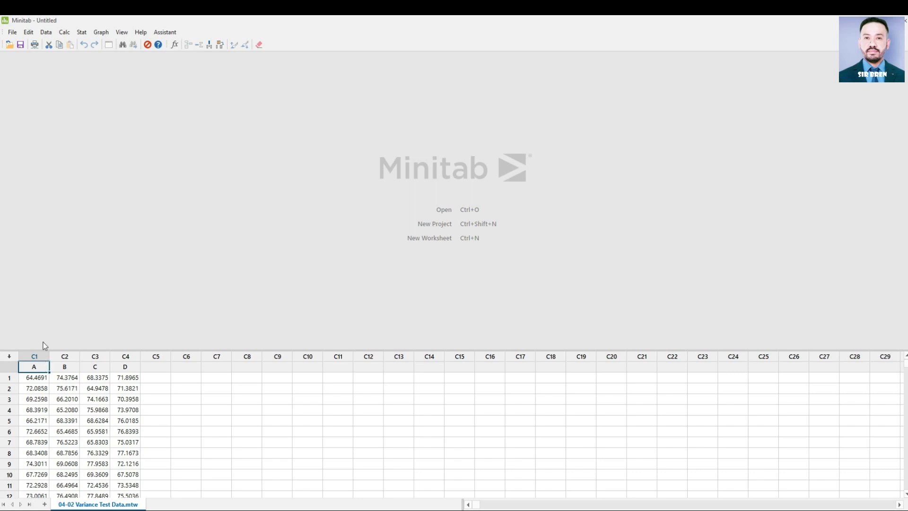
mouse_move(82, 31)
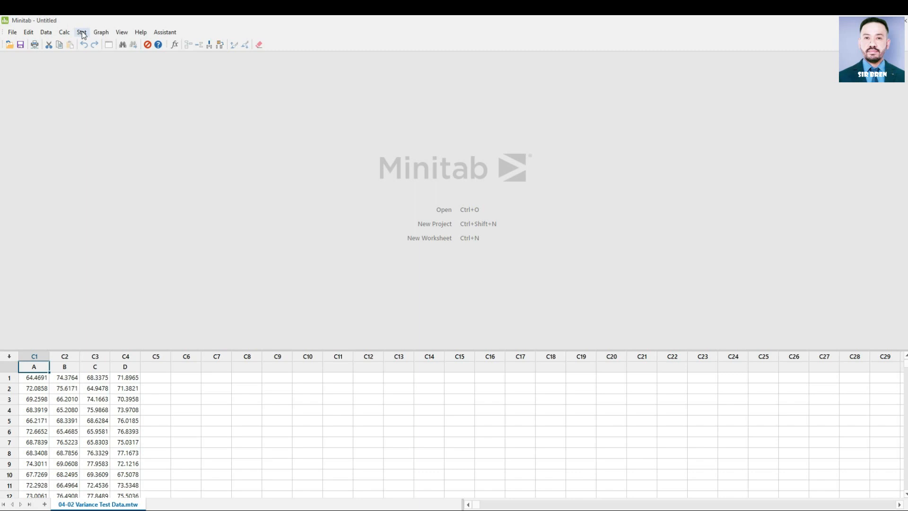
Browse the Stat > Basic Statistics tests where 1 Variance is offered
click(81, 32)
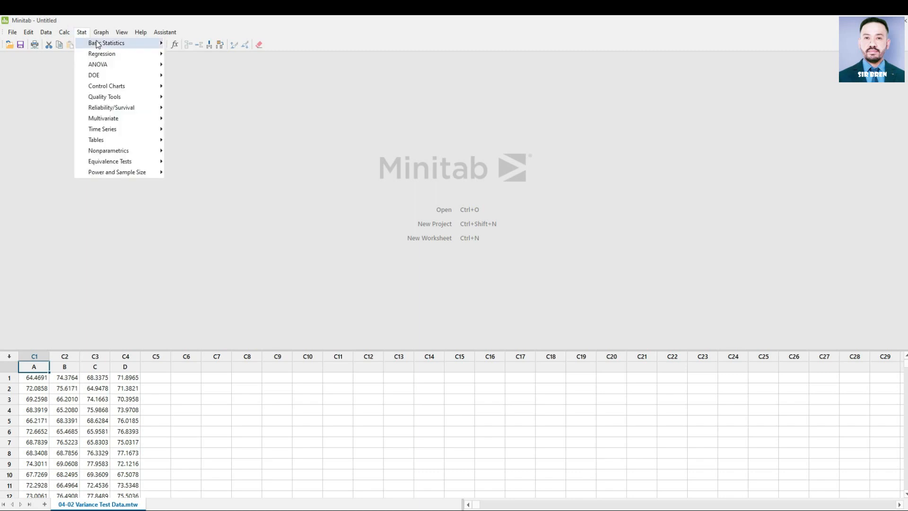
click(107, 43)
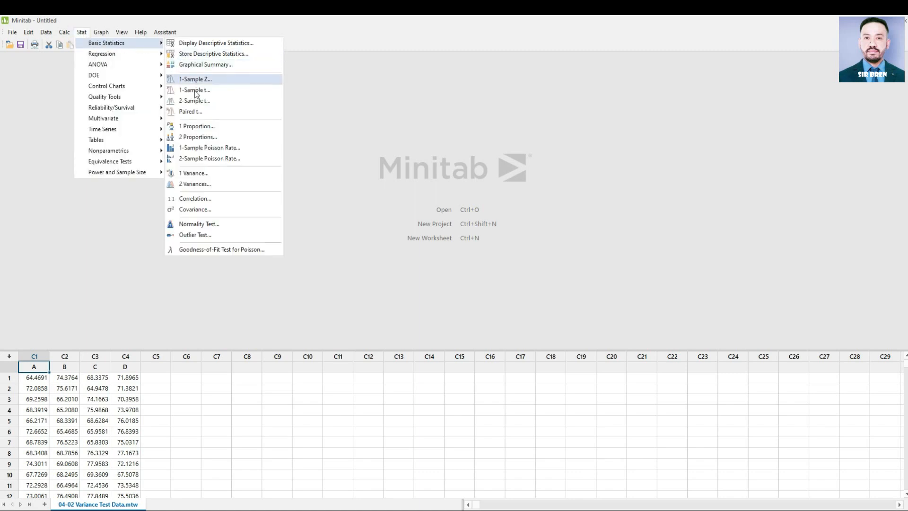
mouse_move(193, 173)
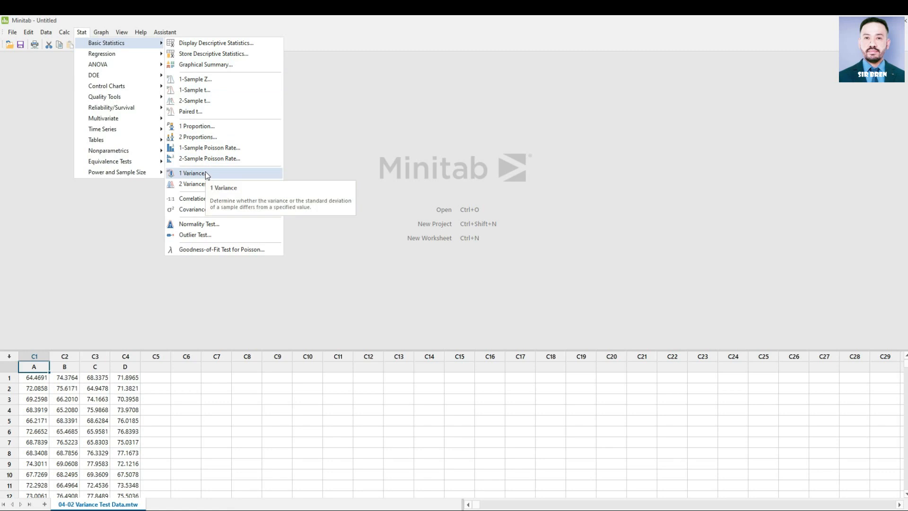
Start a 1 Variance test on column A with hypothesis test against a hypothesized variance of 9.0
click(192, 173)
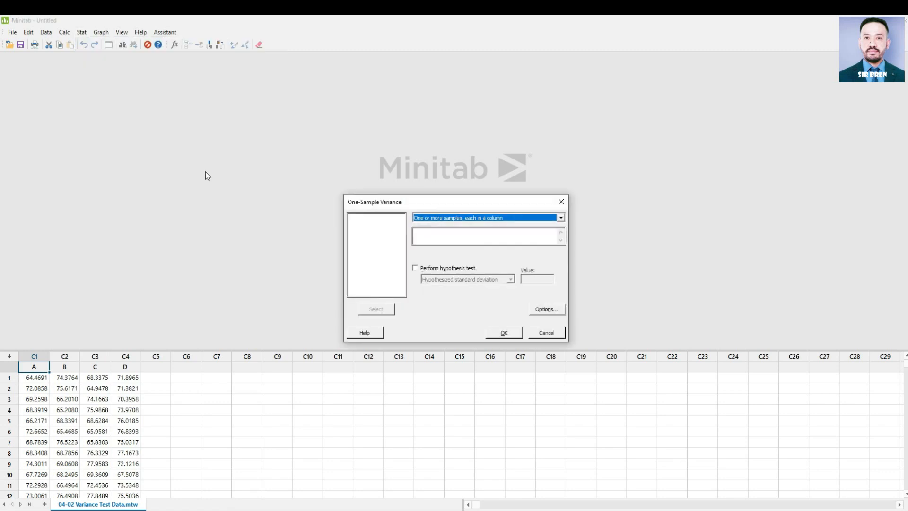
mouse_move(40, 373)
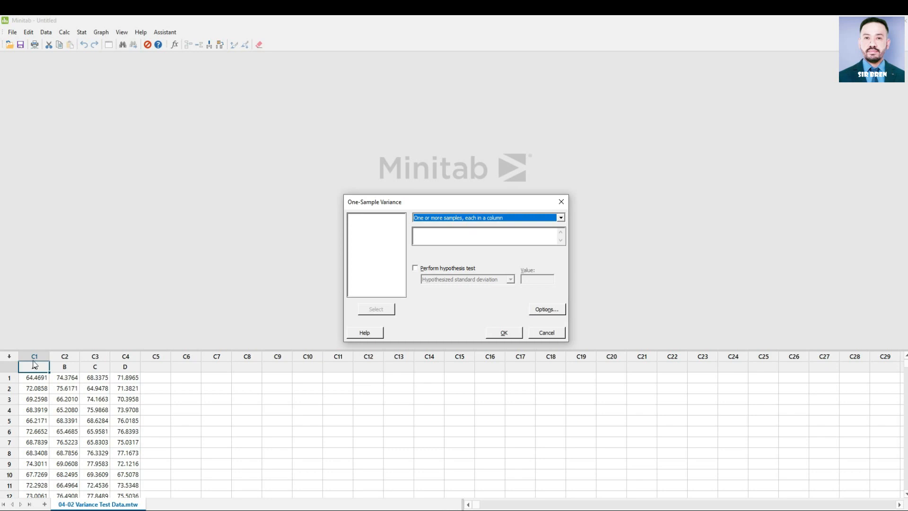
mouse_move(454, 228)
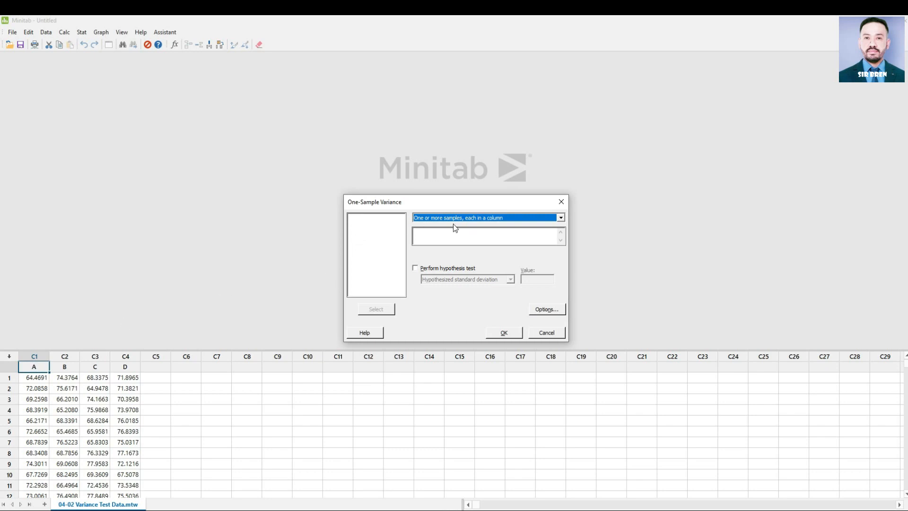
mouse_move(412, 236)
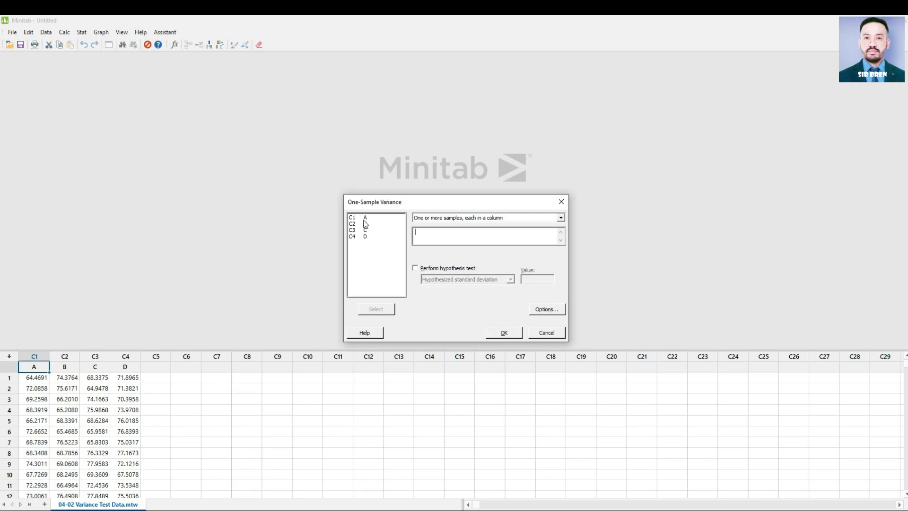
click(365, 217)
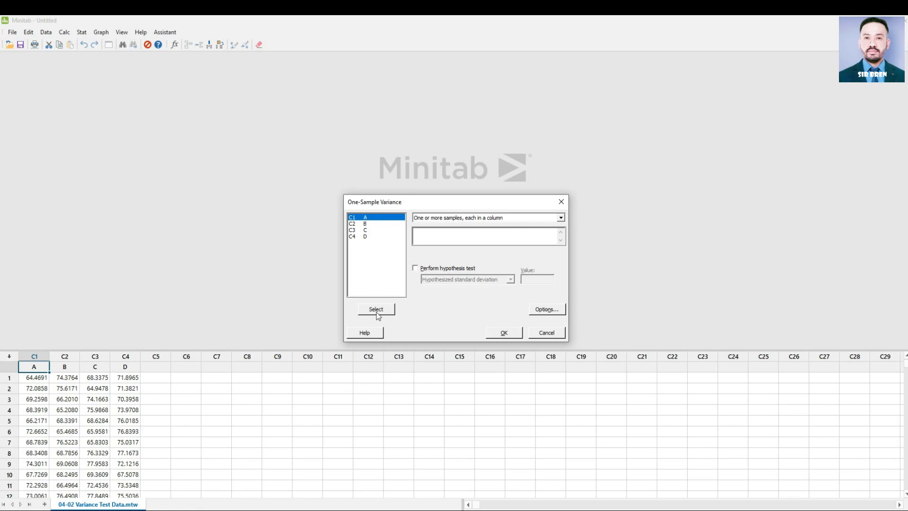
click(375, 309)
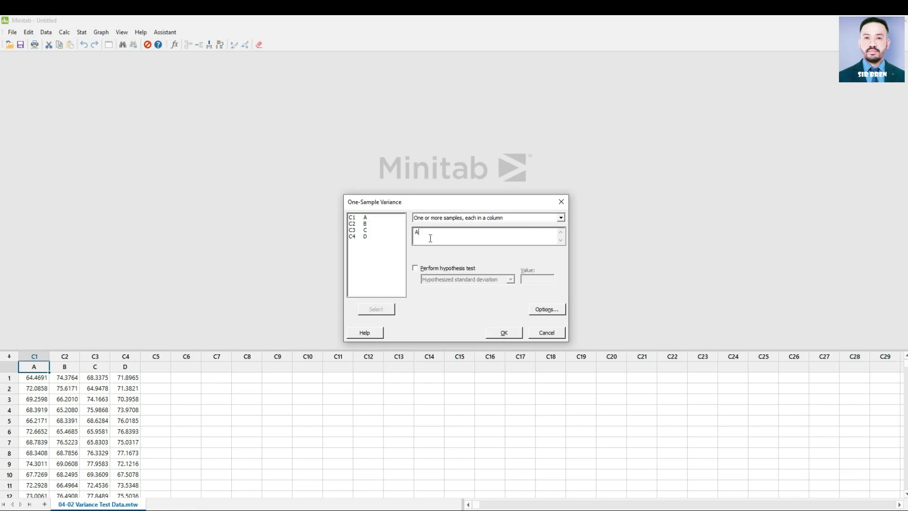
mouse_move(417, 273)
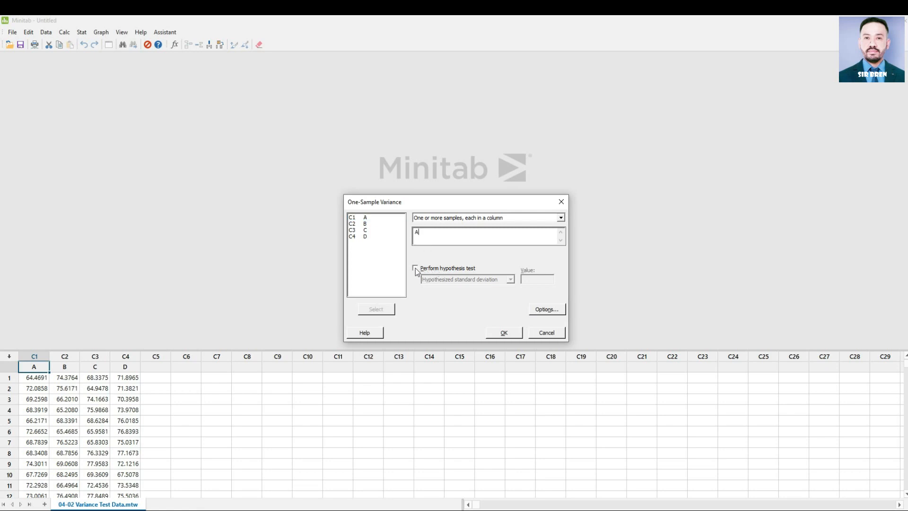
click(415, 268)
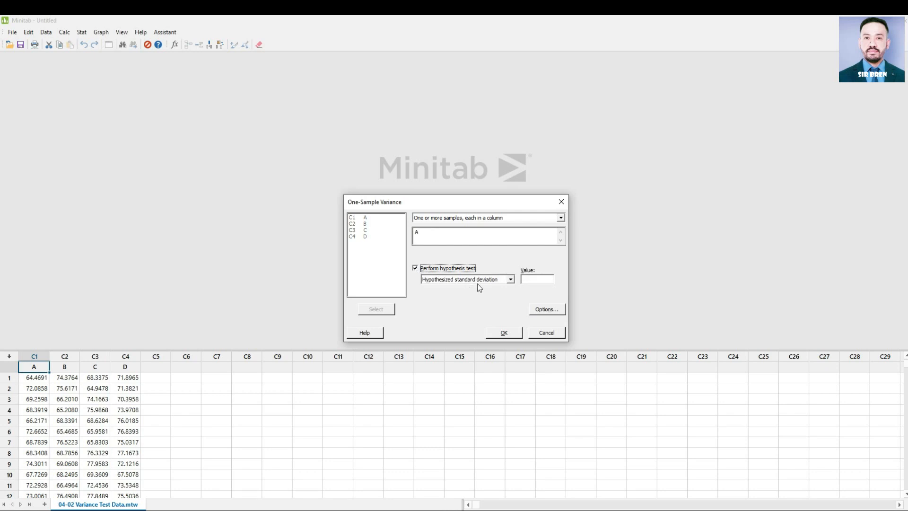
click(509, 279)
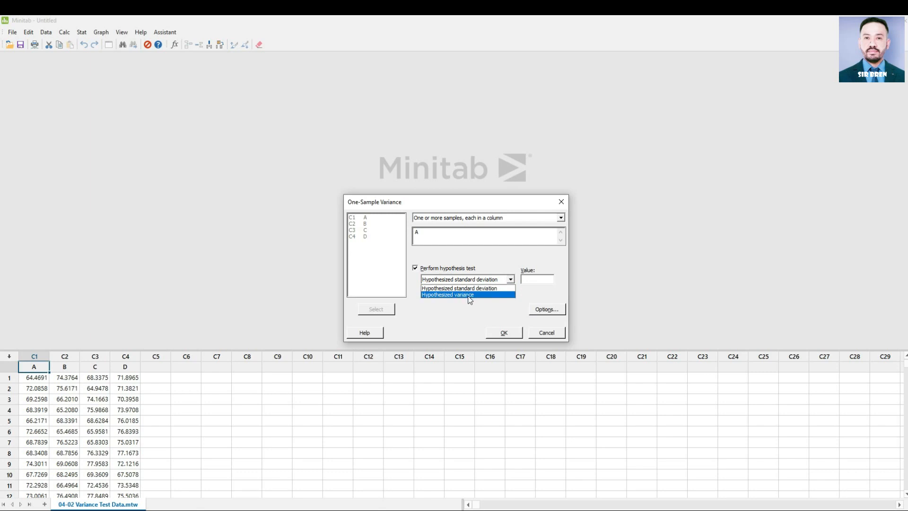
click(448, 294)
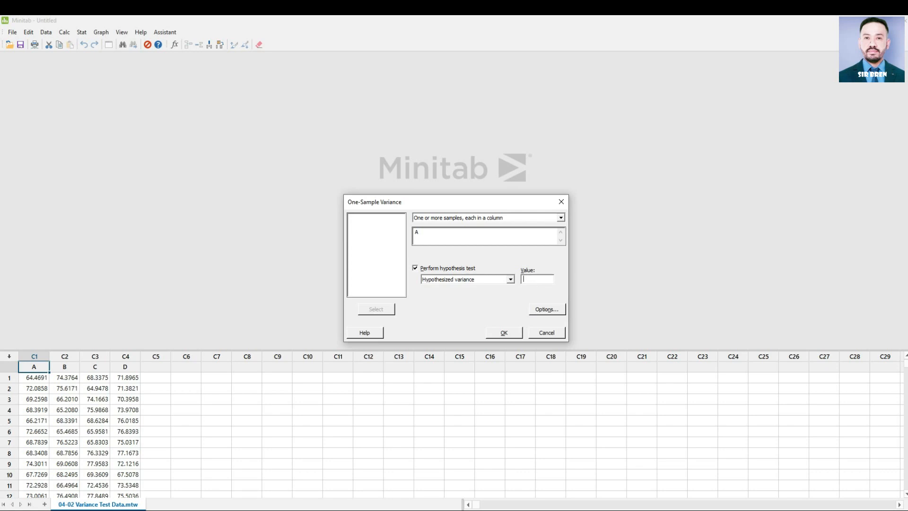
text(9.0)
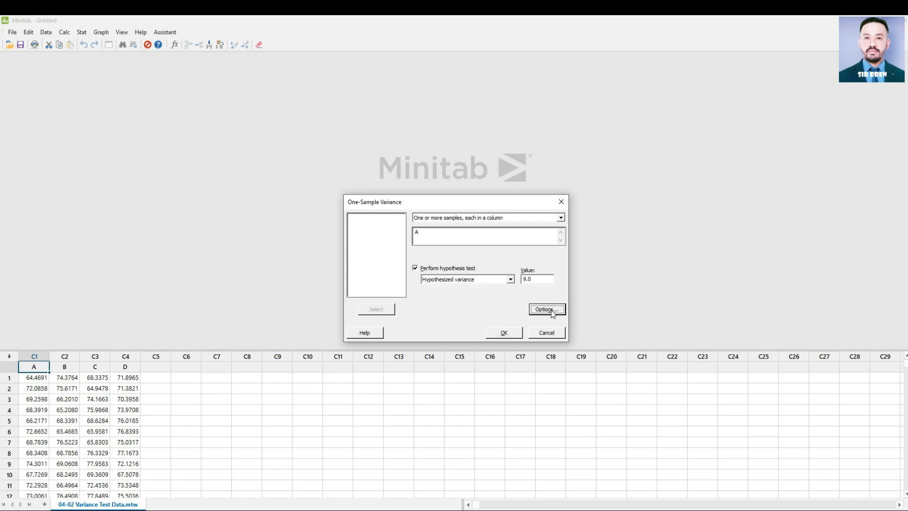
In Options, set the alternative to variance < hypothesized variance at 95% confidence
click(545, 309)
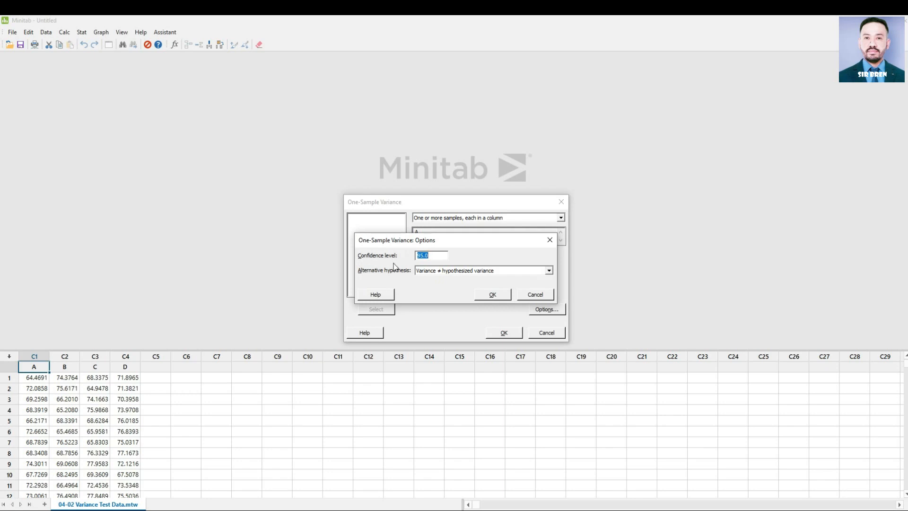
mouse_move(426, 266)
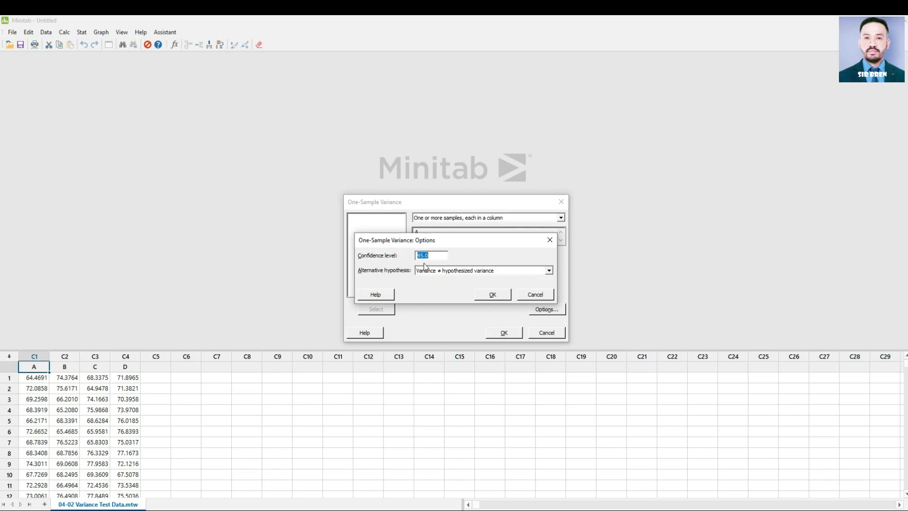
mouse_move(429, 264)
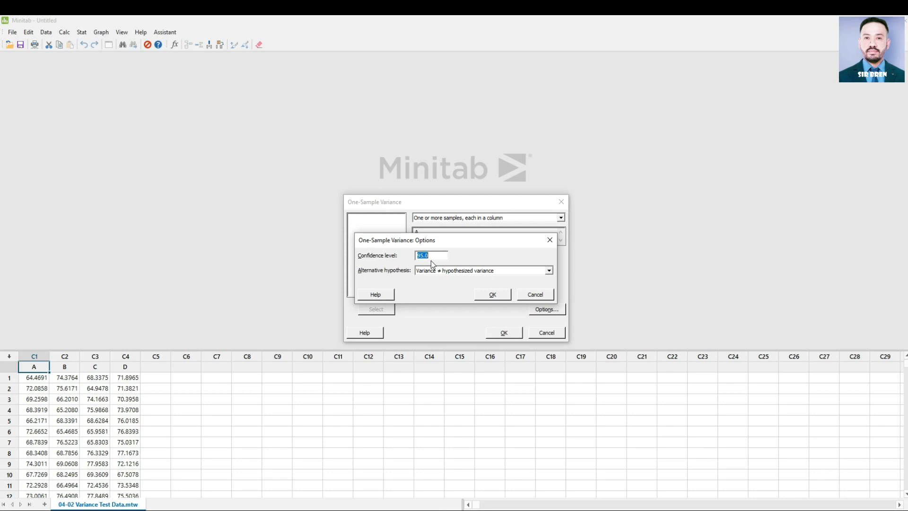
click(548, 271)
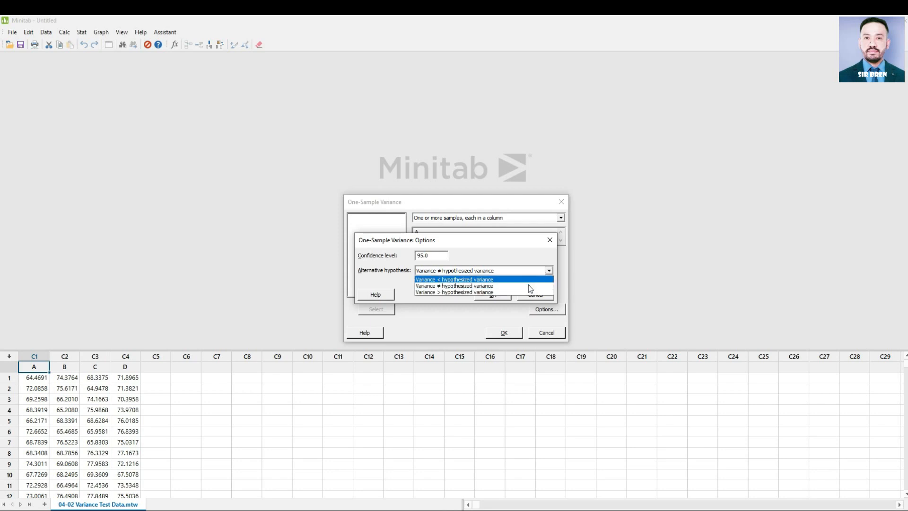
mouse_move(522, 284)
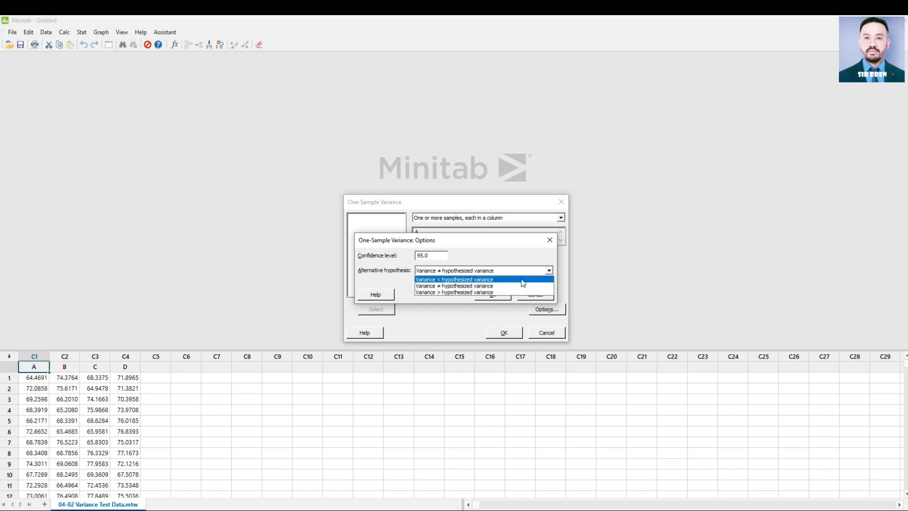
click(482, 271)
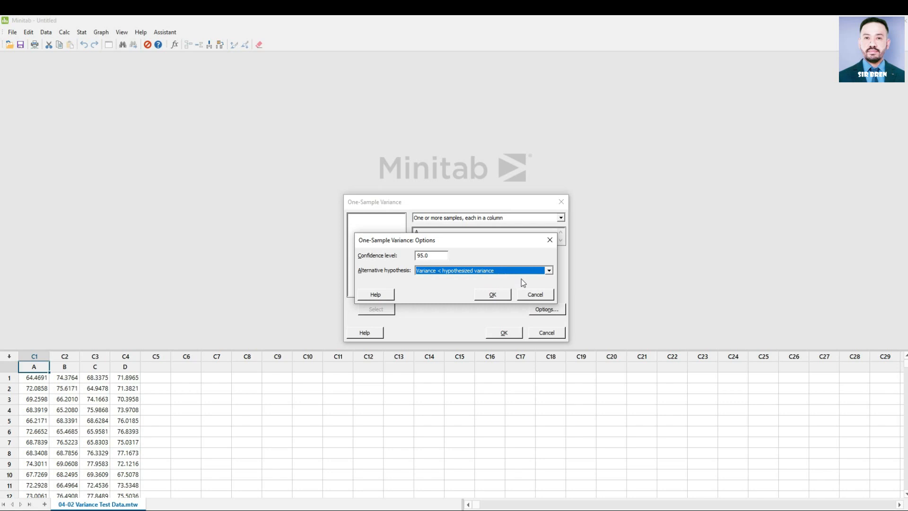
mouse_move(512, 282)
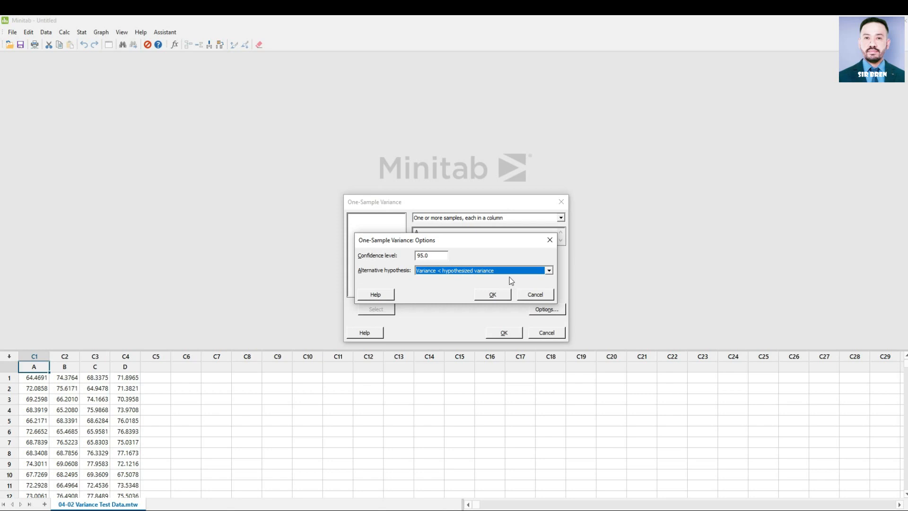
mouse_move(437, 255)
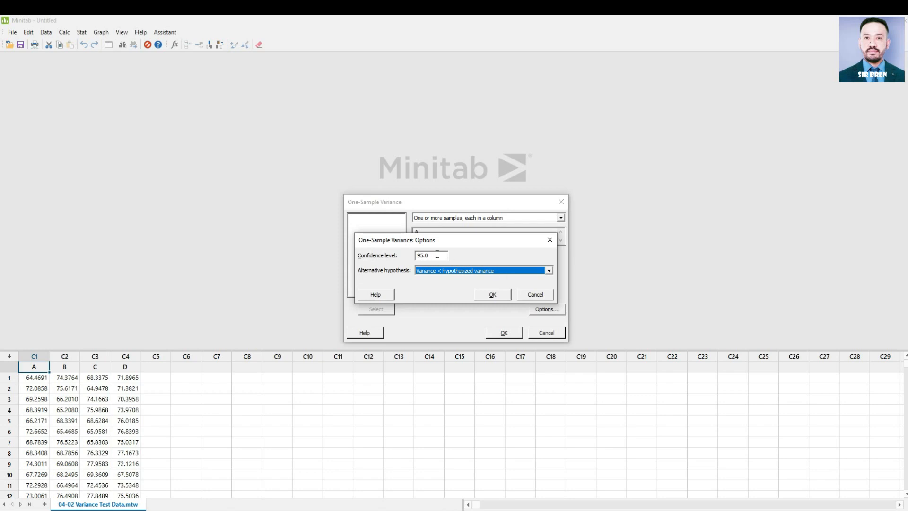
mouse_move(462, 258)
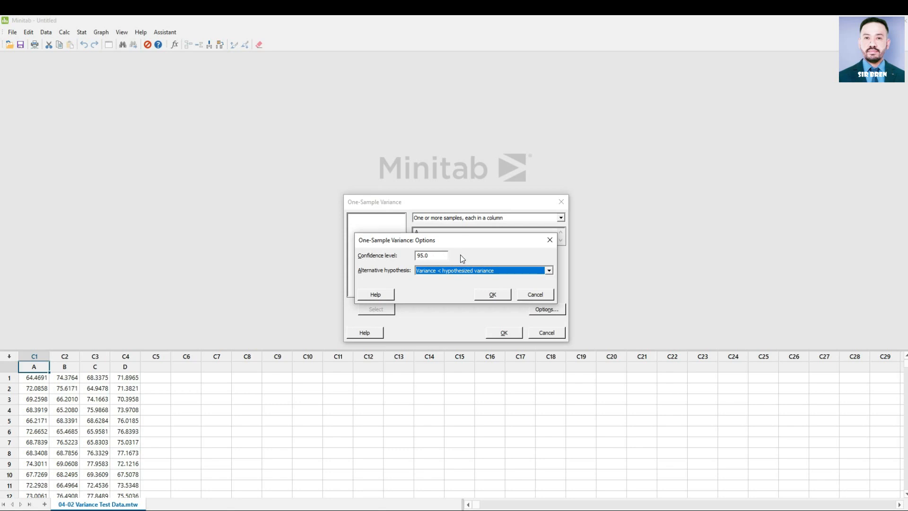
mouse_move(455, 253)
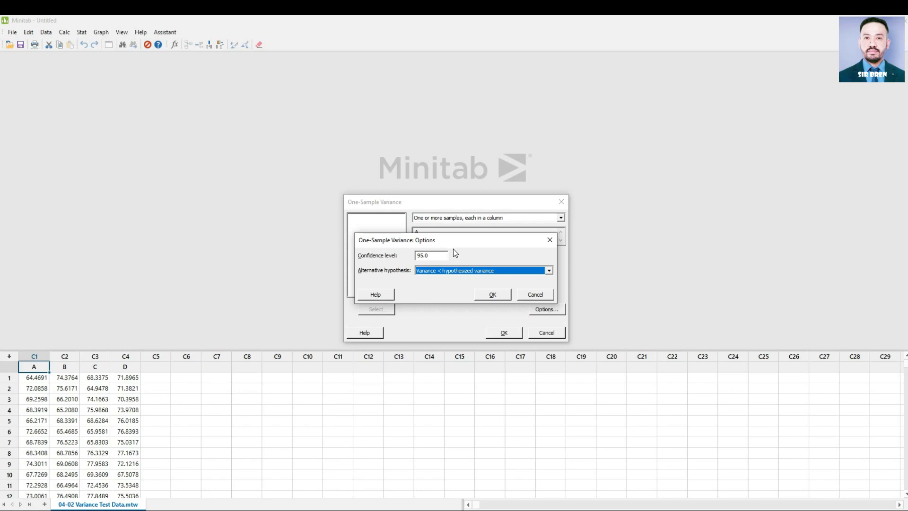
mouse_move(493, 284)
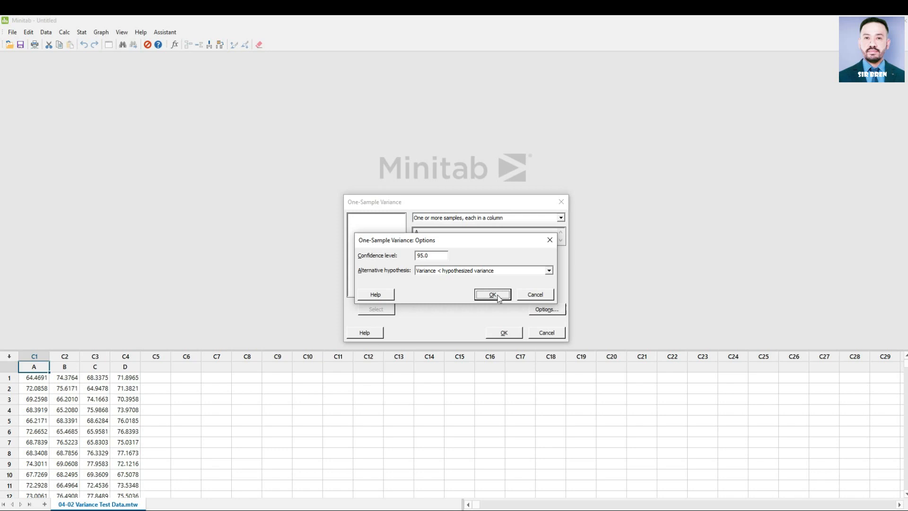
click(492, 294)
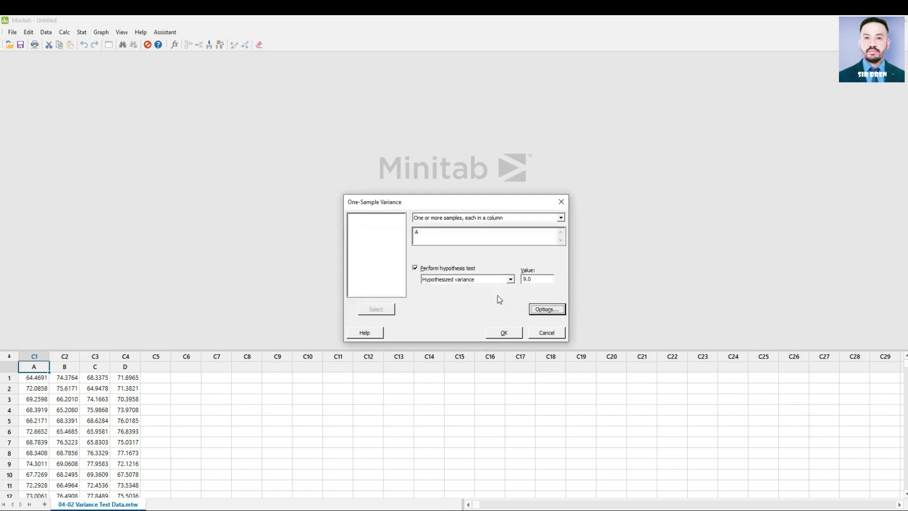
Run the one-variance test on A, giving Bonett p-value 0.012 and chi-square p-value 0.015
click(503, 333)
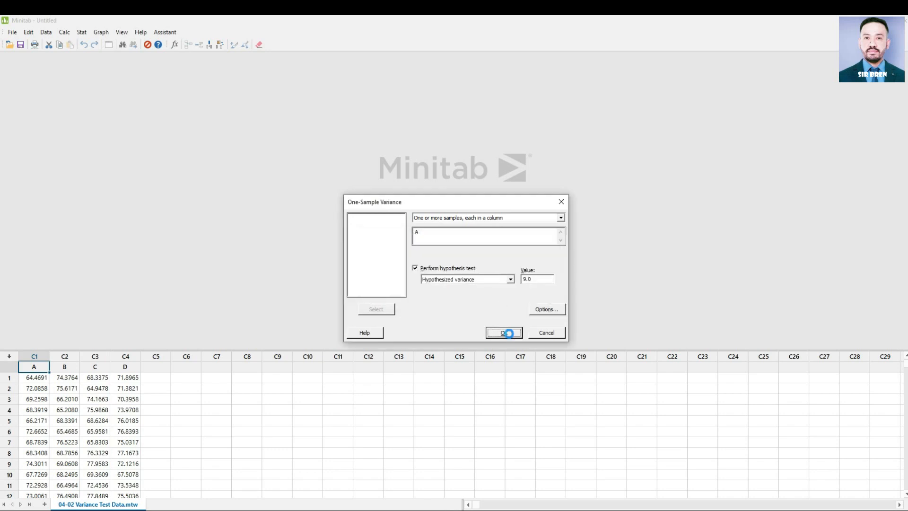
click(503, 333)
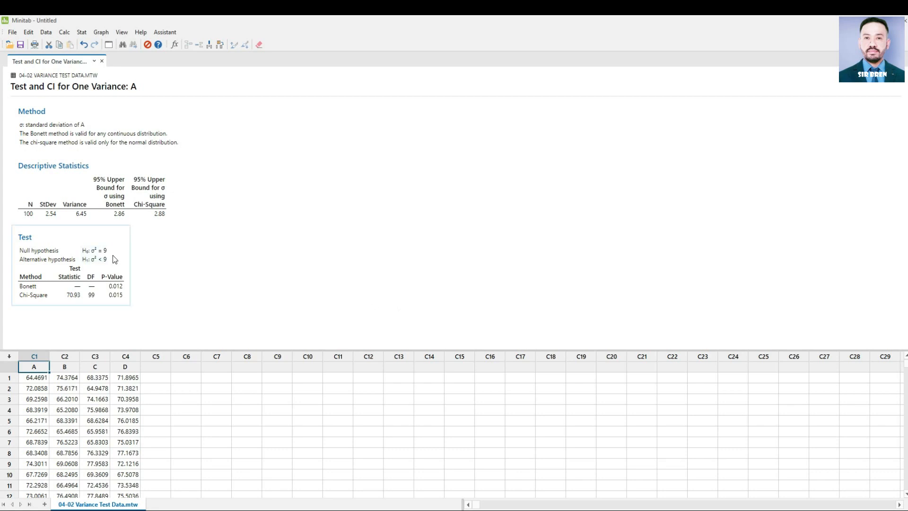
mouse_move(127, 259)
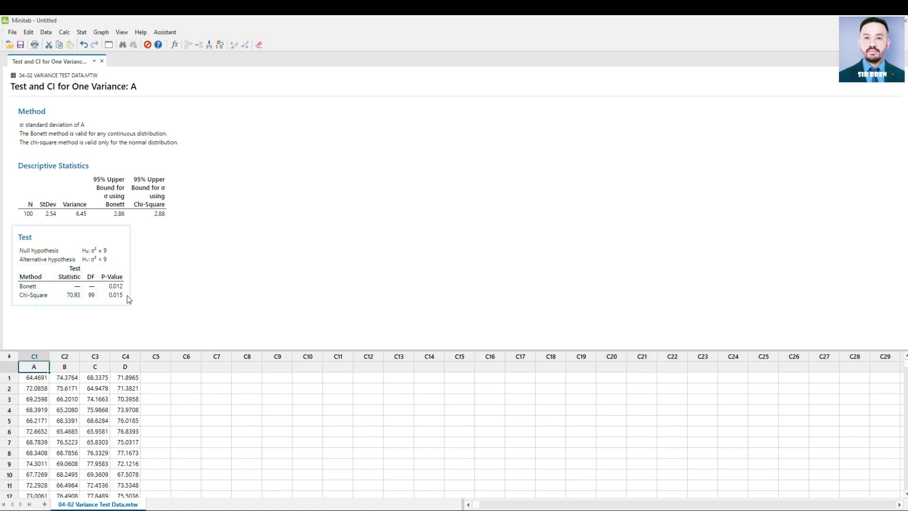
mouse_move(128, 292)
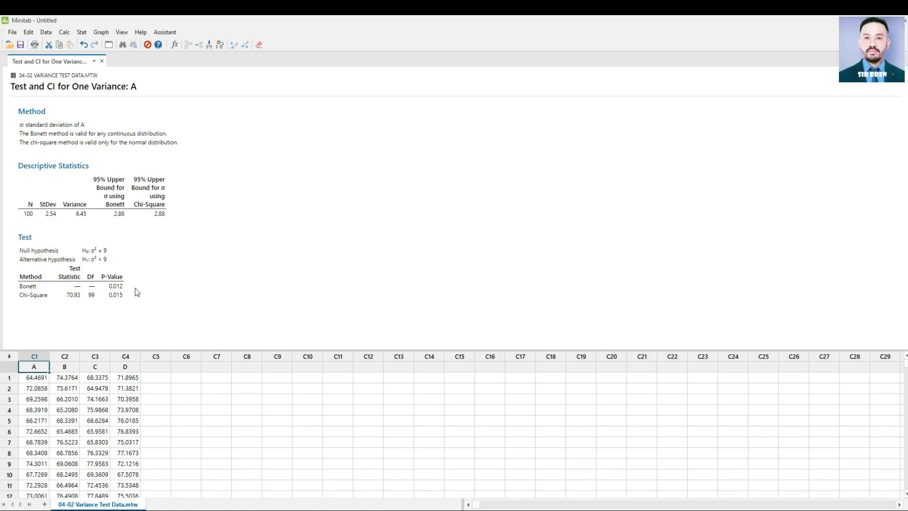
mouse_move(145, 281)
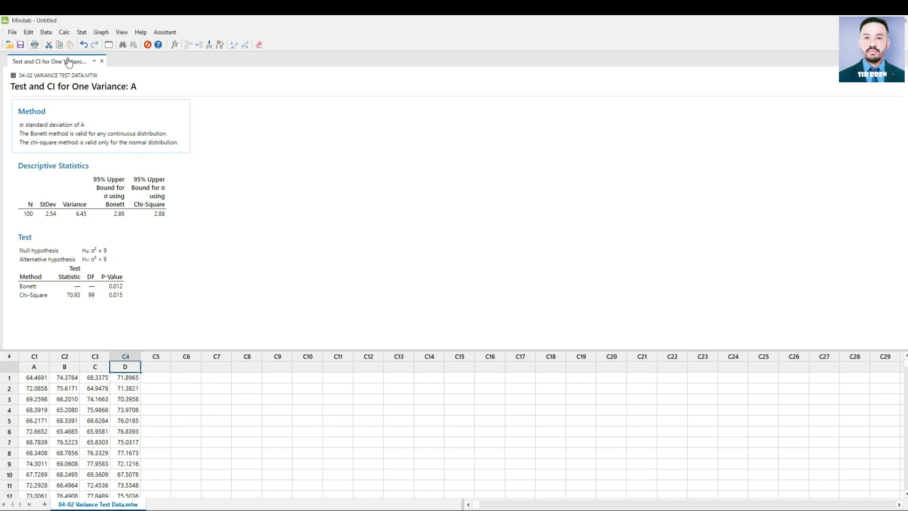
Start a 2 Variances test with each sample in its own column, A as Sample 1 and D as Sample 2
click(82, 32)
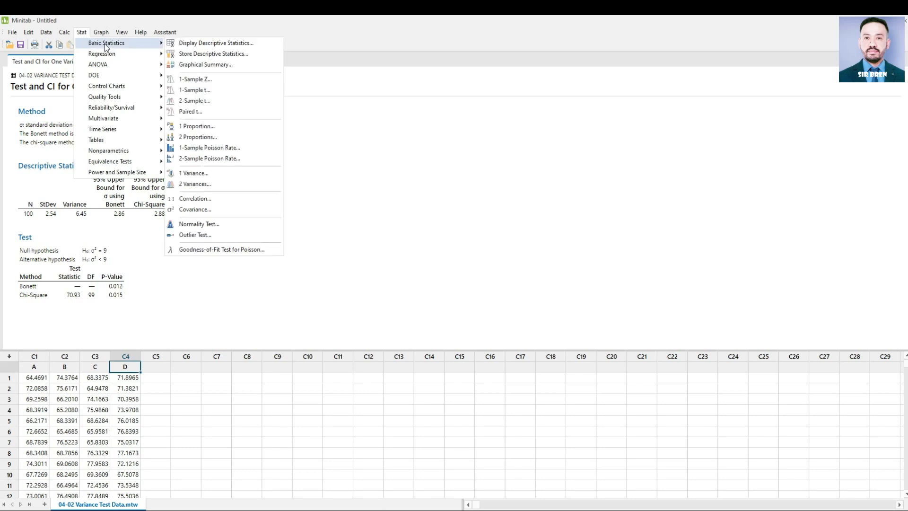
mouse_move(220, 147)
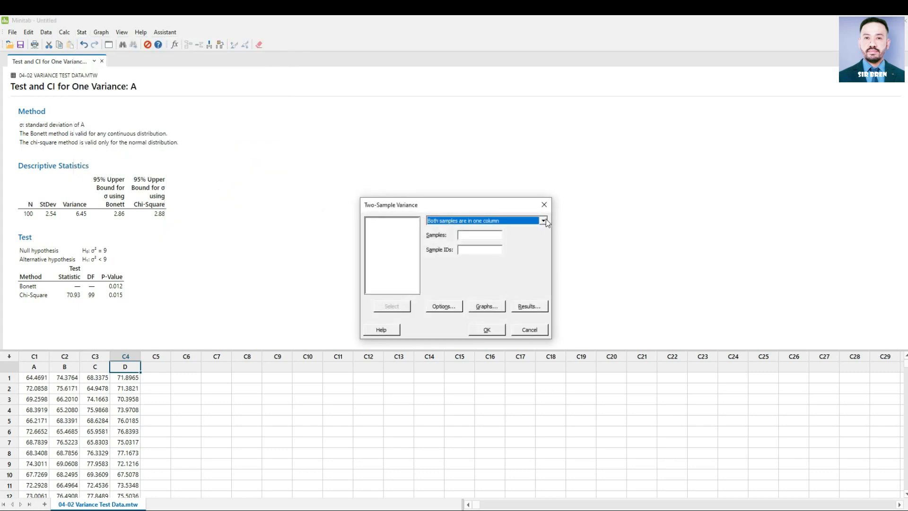
click(542, 221)
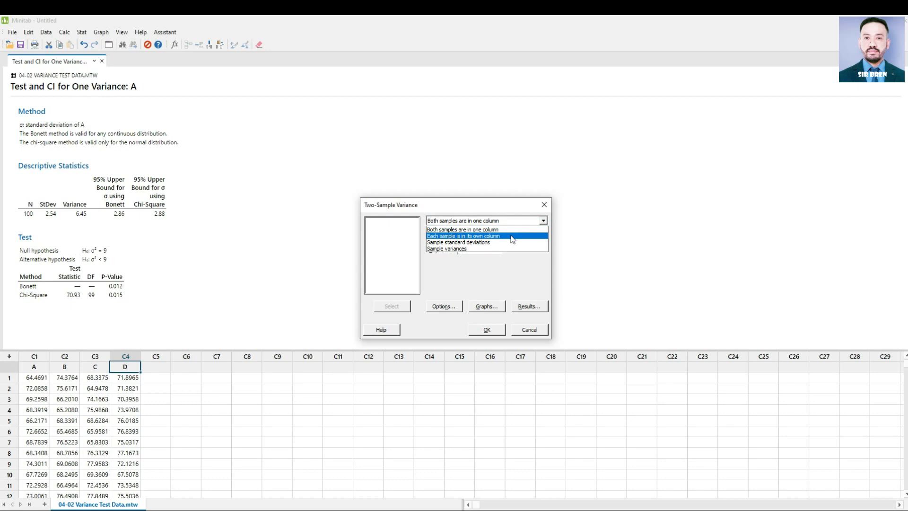
click(463, 236)
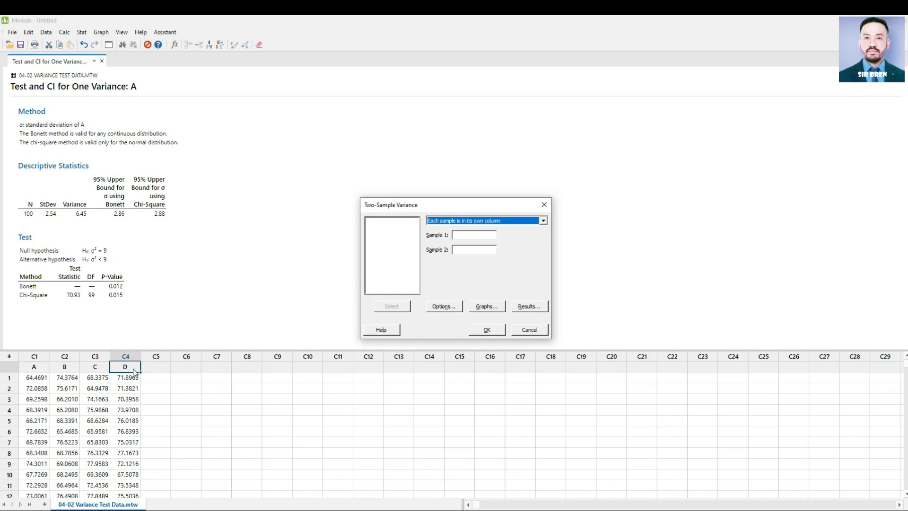
mouse_move(501, 263)
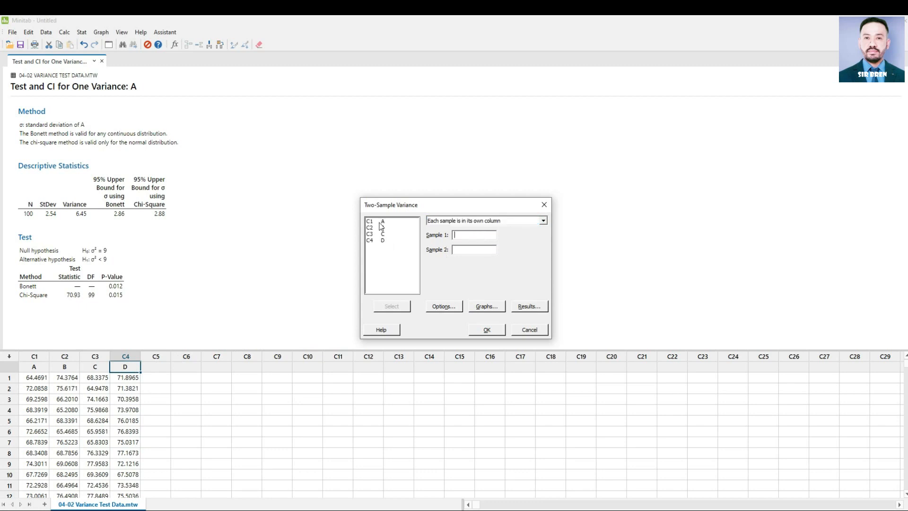
click(375, 221)
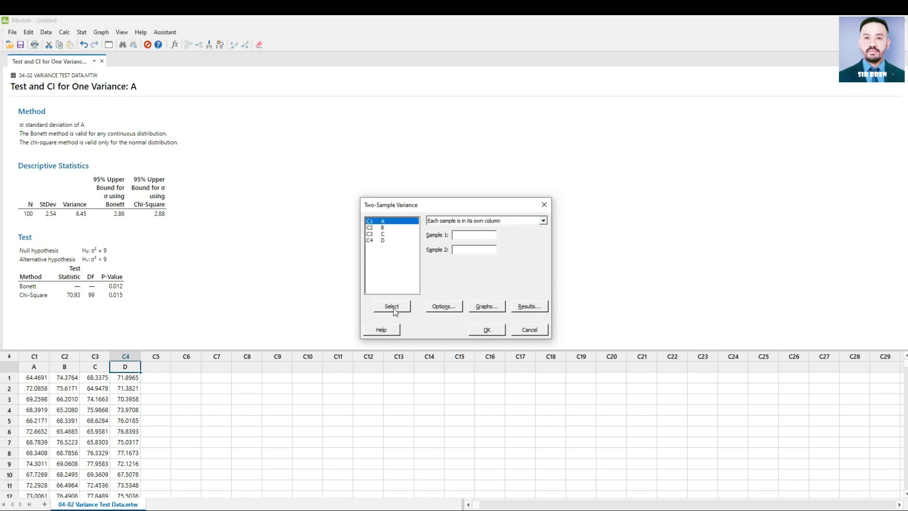
click(391, 306)
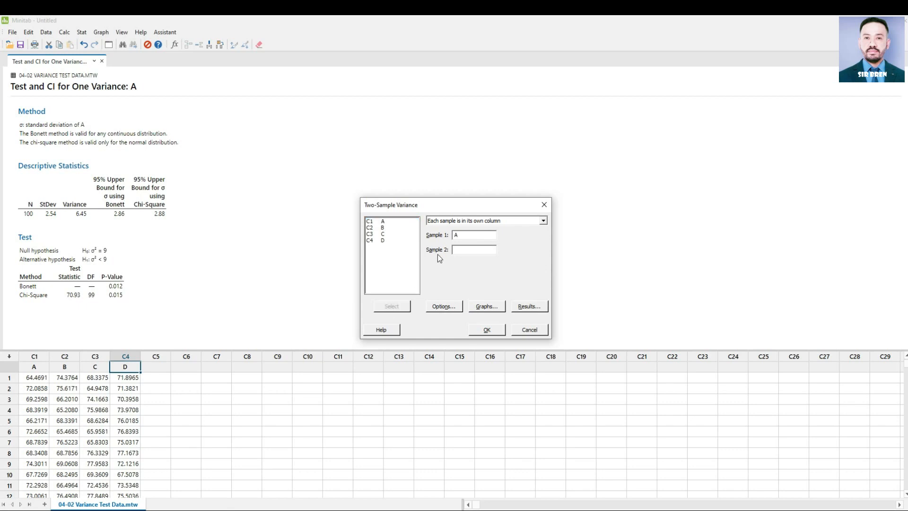
click(377, 240)
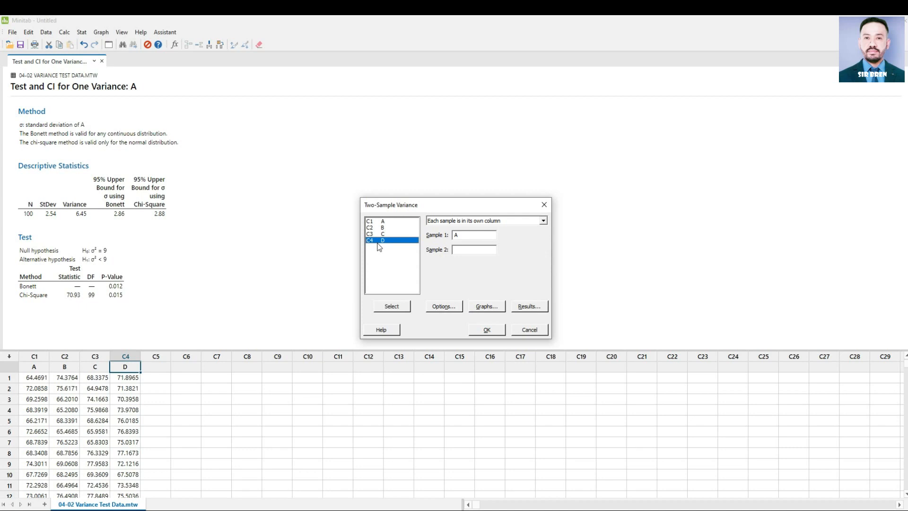
click(391, 306)
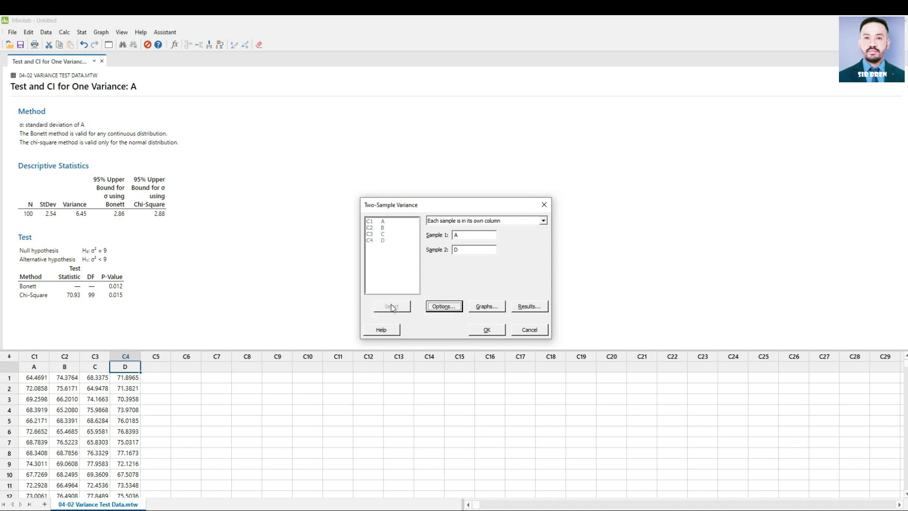
mouse_move(443, 306)
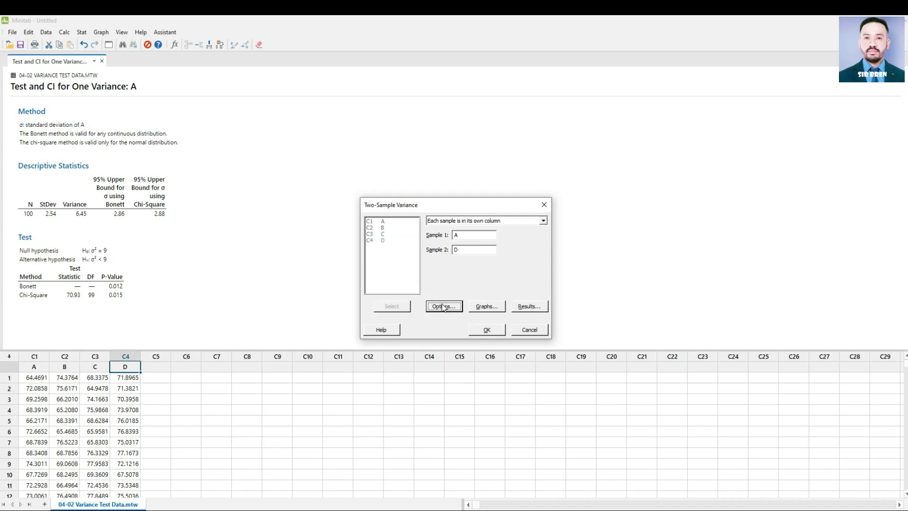
In Options, compare a variance ratio of 1 with a ratio ≠ hypothesized ratio alternative at 95% confidence
click(443, 306)
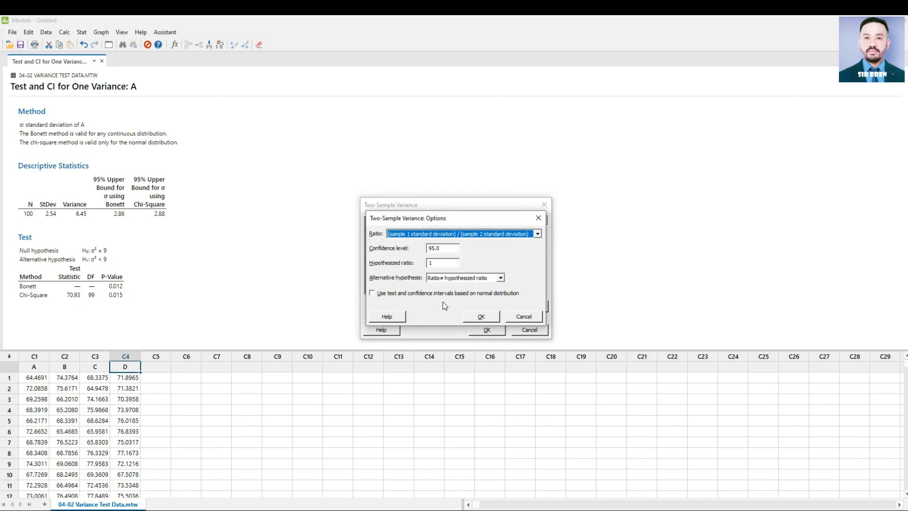
click(536, 233)
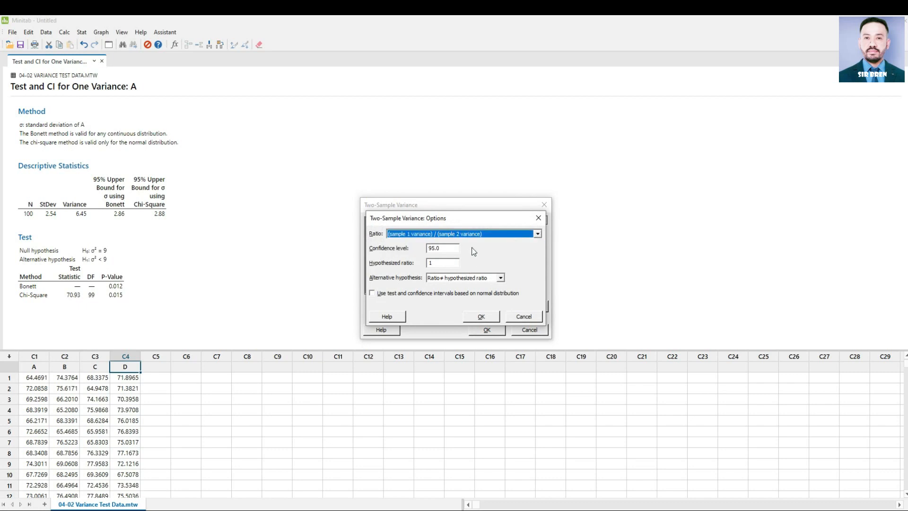
mouse_move(419, 259)
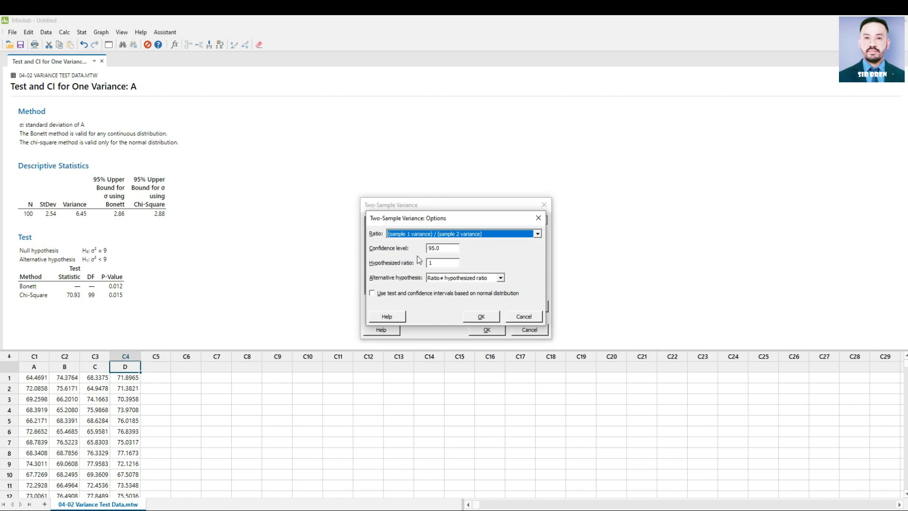
mouse_move(438, 260)
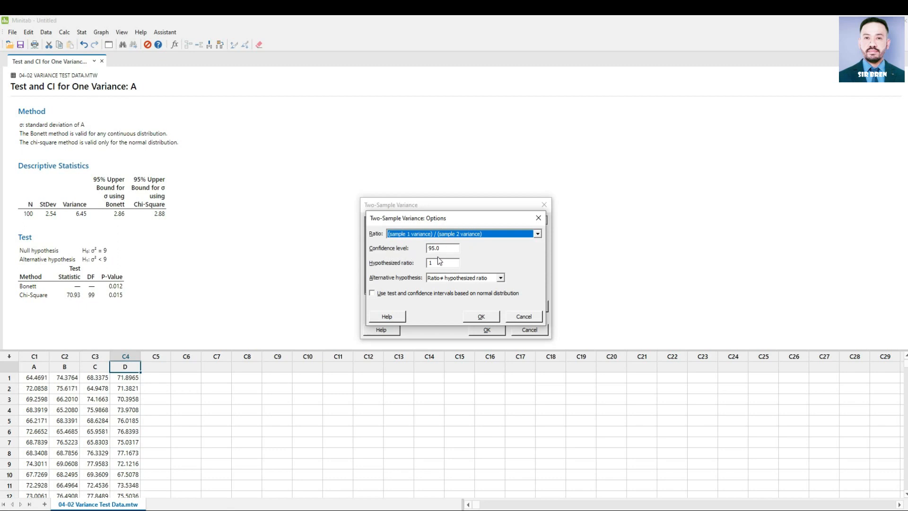
mouse_move(391, 272)
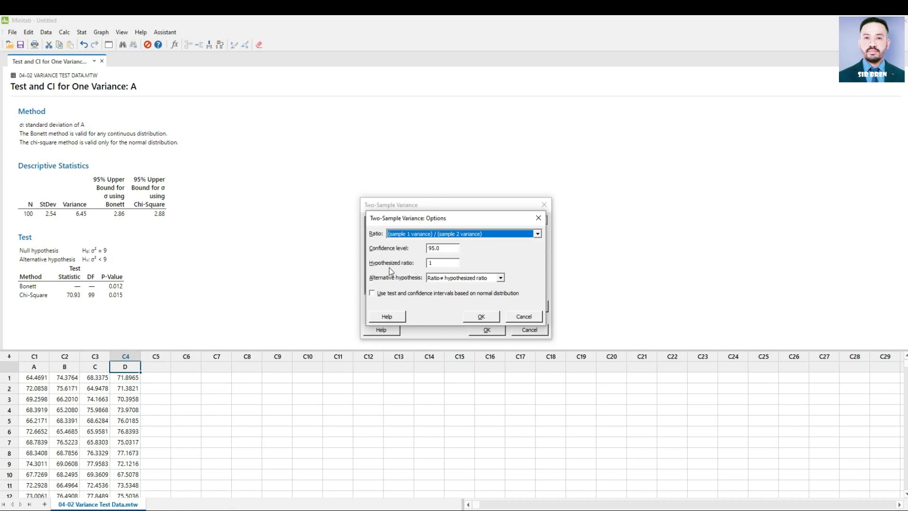
mouse_move(435, 272)
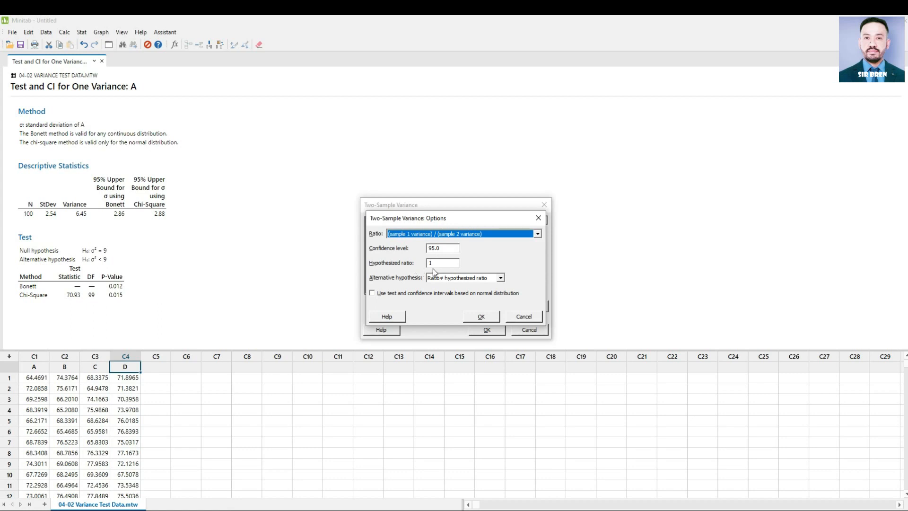
mouse_move(430, 286)
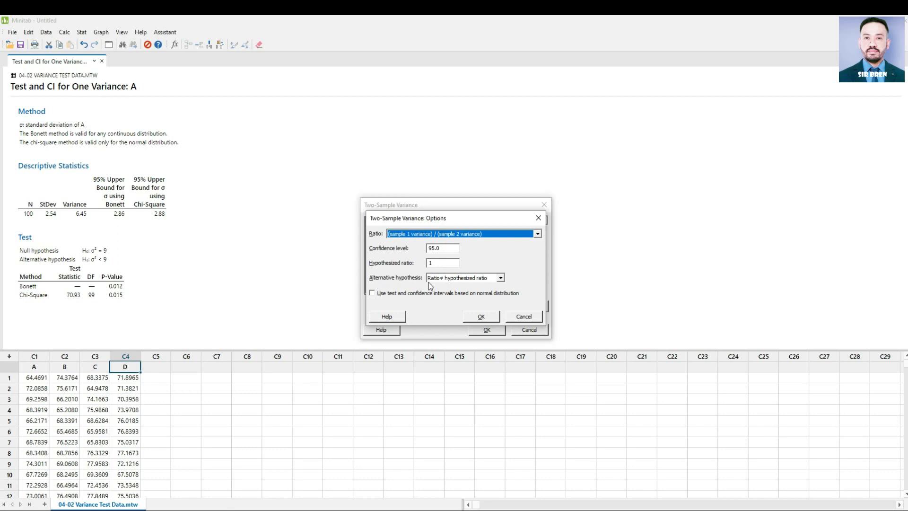
click(501, 277)
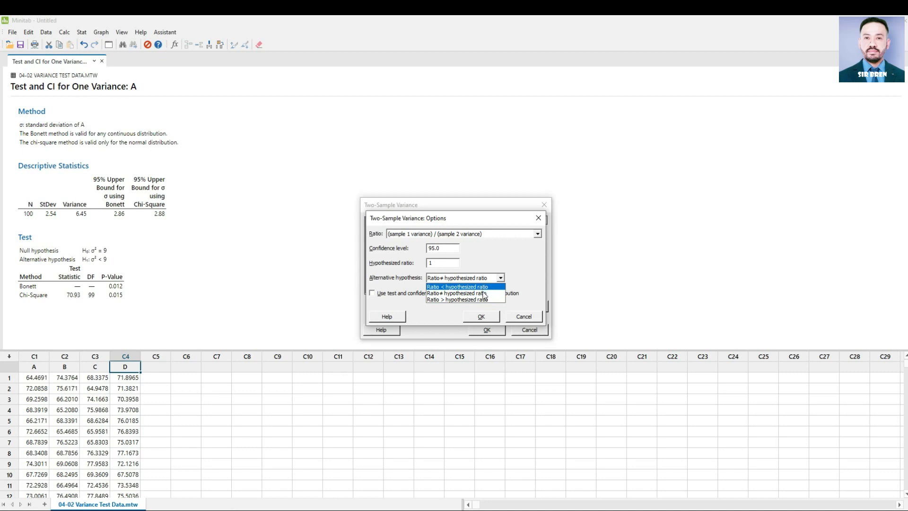
click(457, 295)
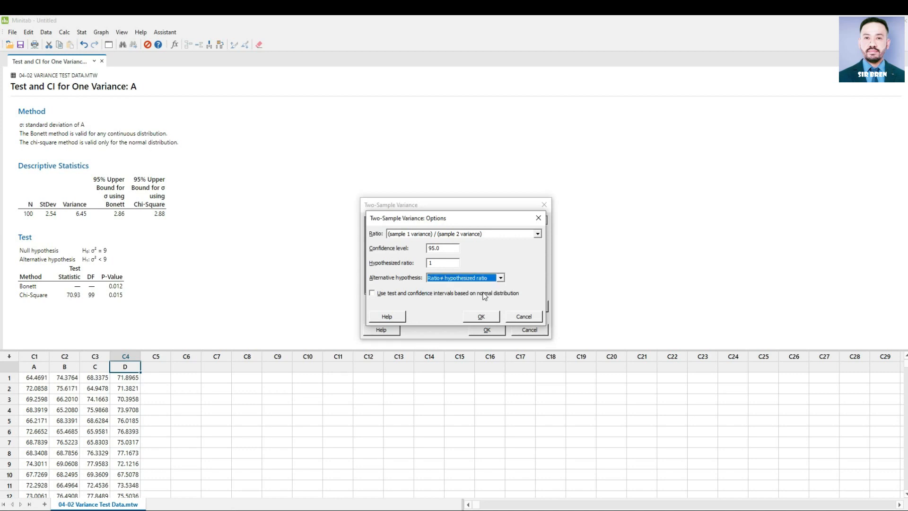
mouse_move(455, 284)
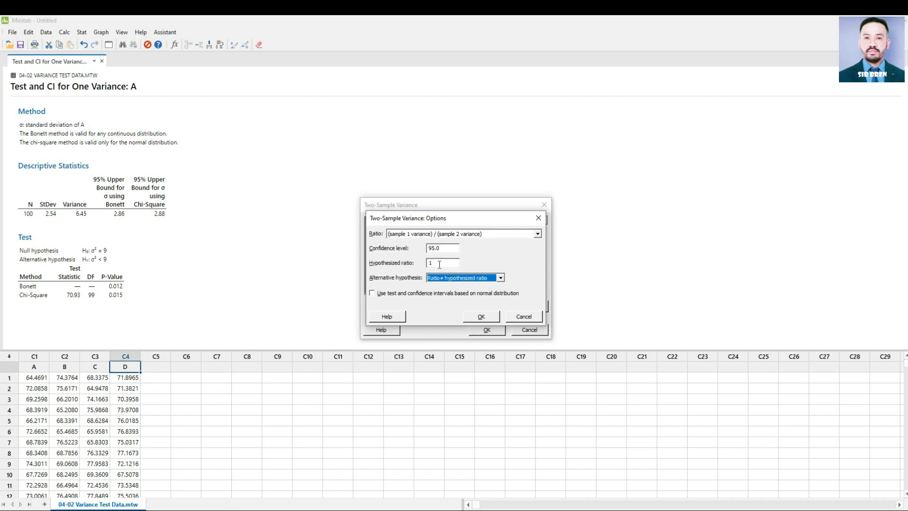
mouse_move(490, 315)
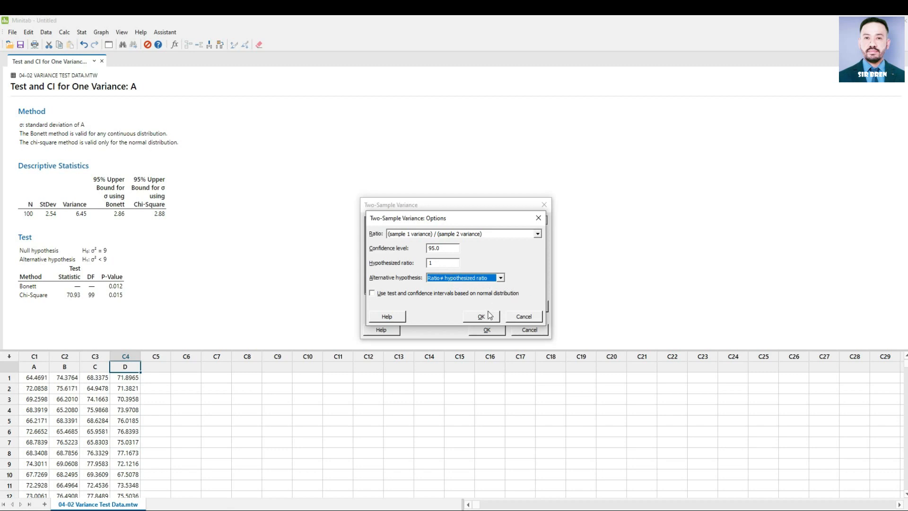
click(480, 317)
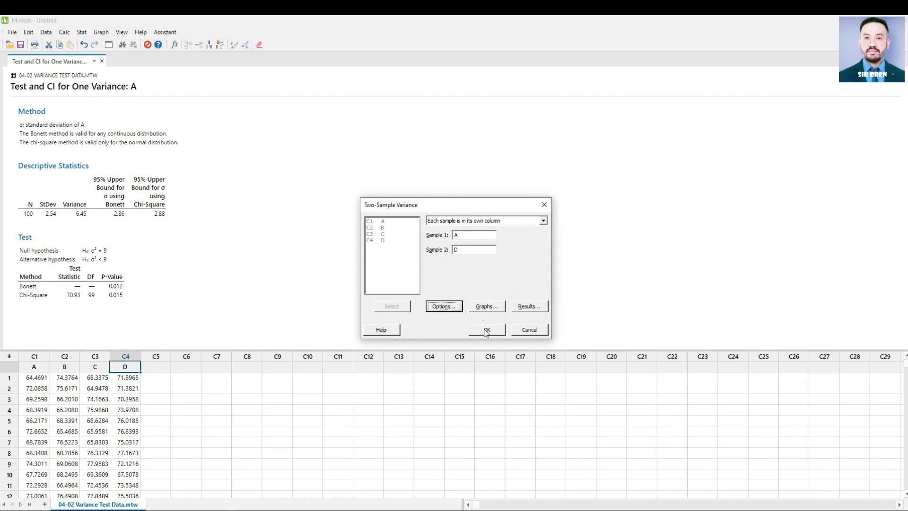
Run the A-versus-D test, giving ratio 0.866, Bonett p 0.426, Levene p 0.405, and review the summary plots
click(487, 330)
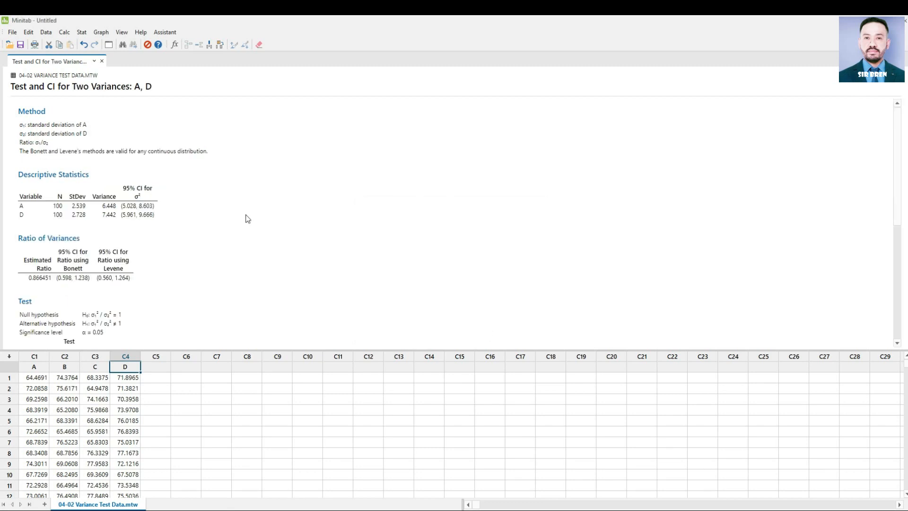
scroll(down, 3)
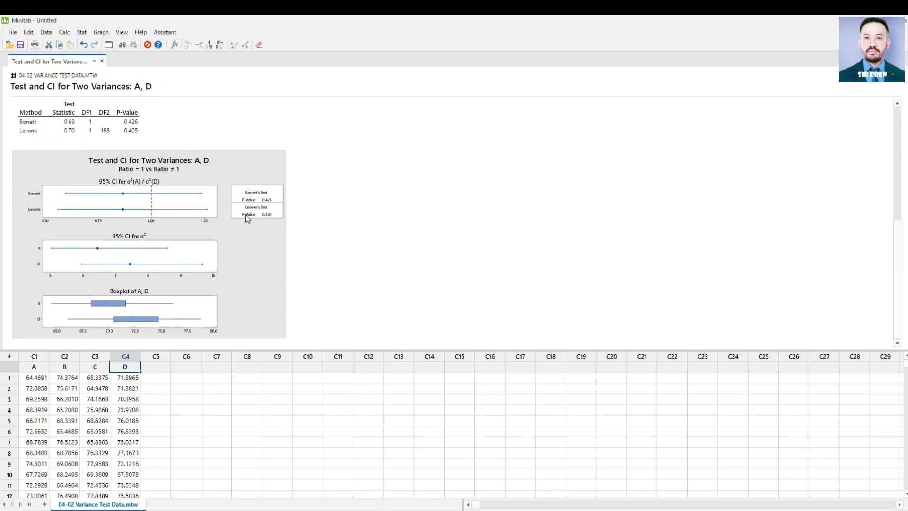
mouse_move(183, 226)
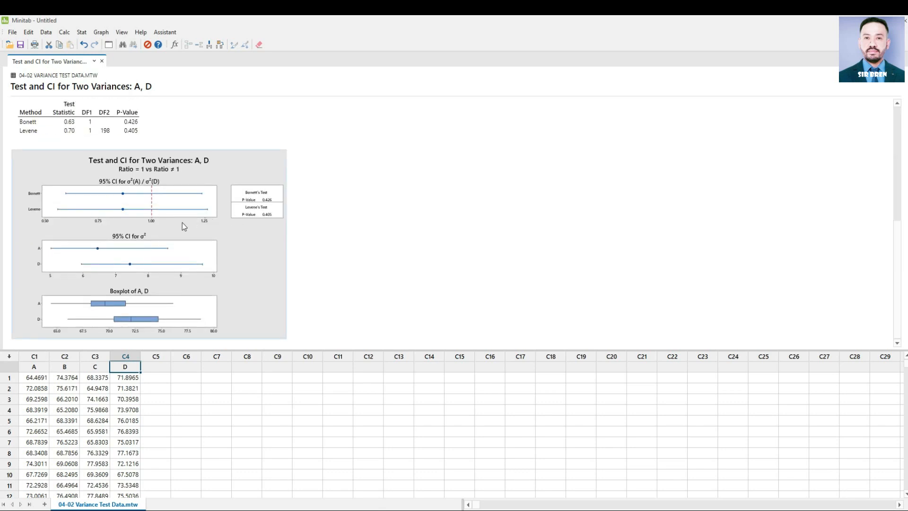
mouse_move(184, 284)
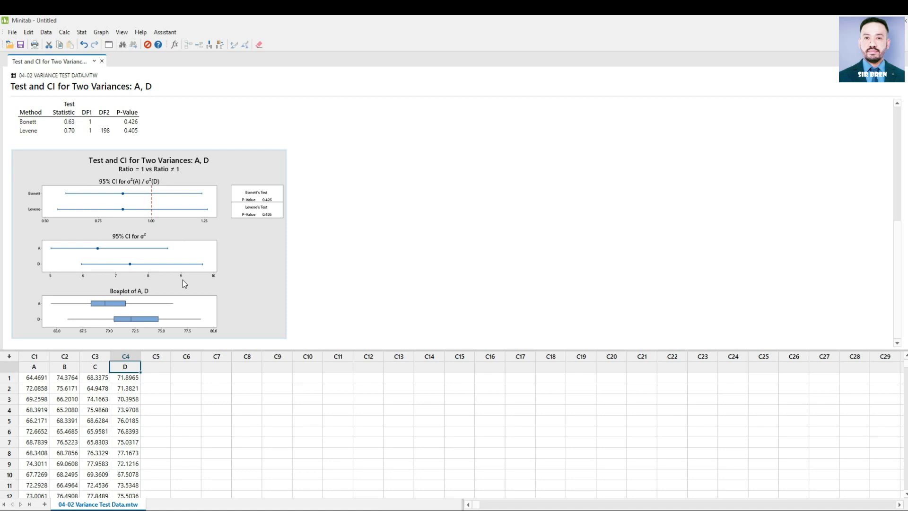
mouse_move(195, 313)
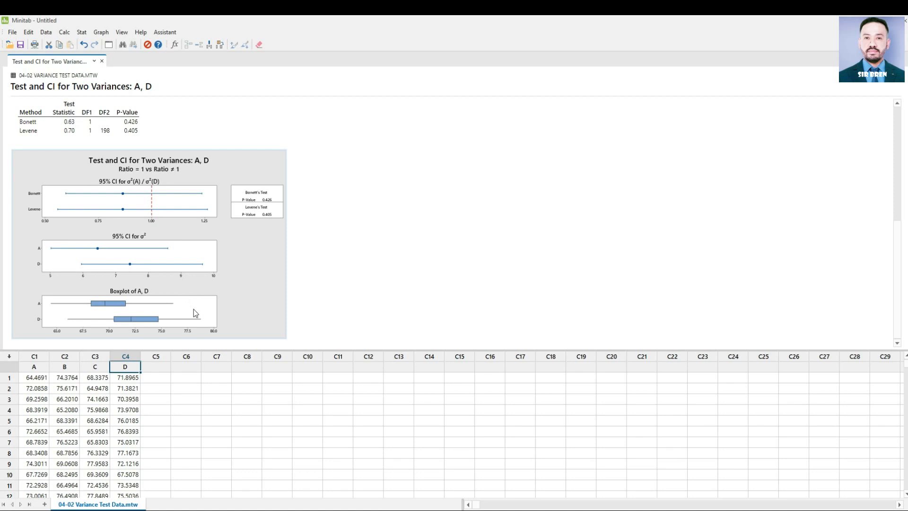
mouse_move(263, 201)
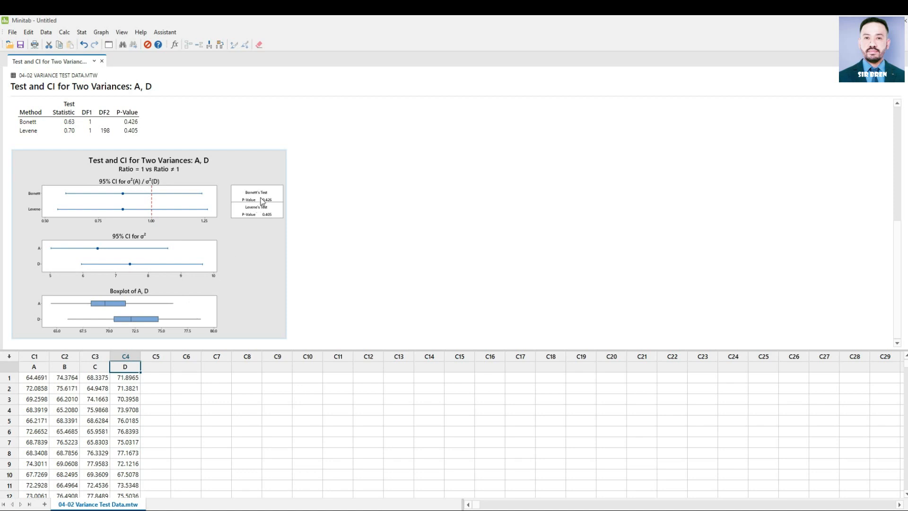
mouse_move(275, 204)
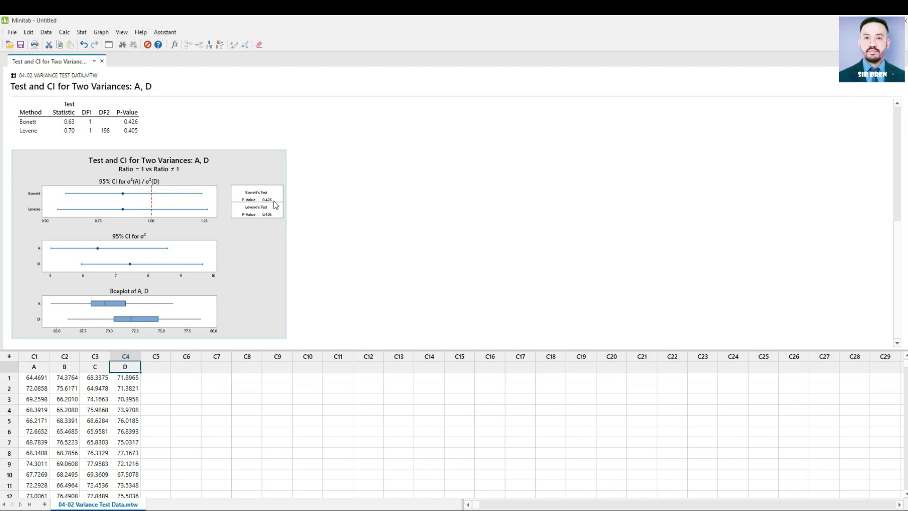
mouse_move(263, 198)
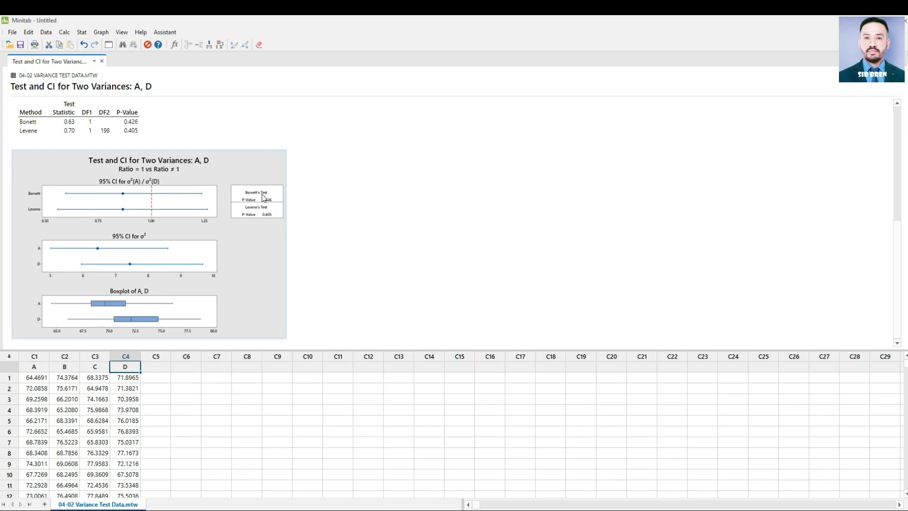
mouse_move(262, 219)
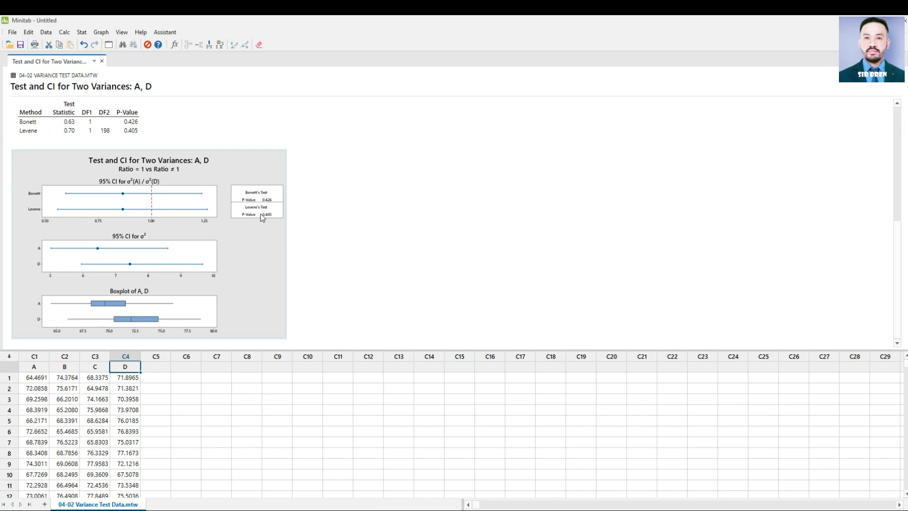
mouse_move(278, 219)
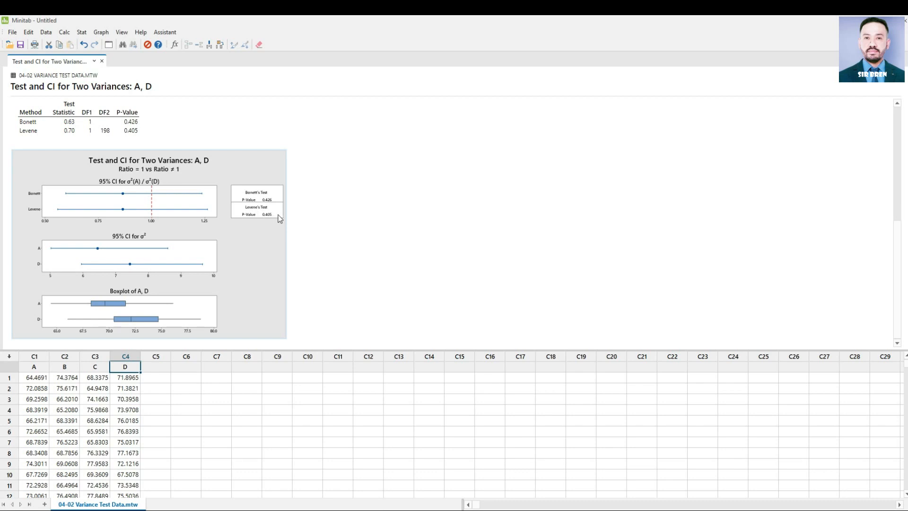
mouse_move(280, 204)
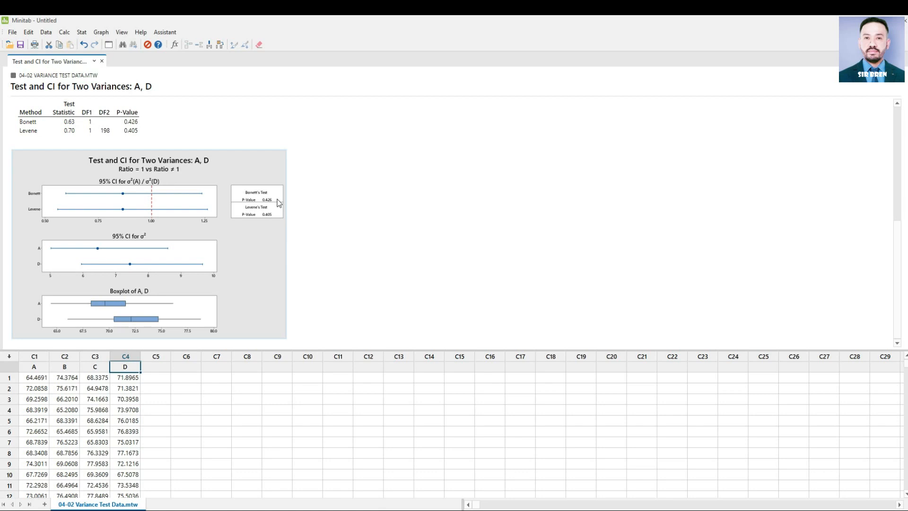
mouse_move(278, 208)
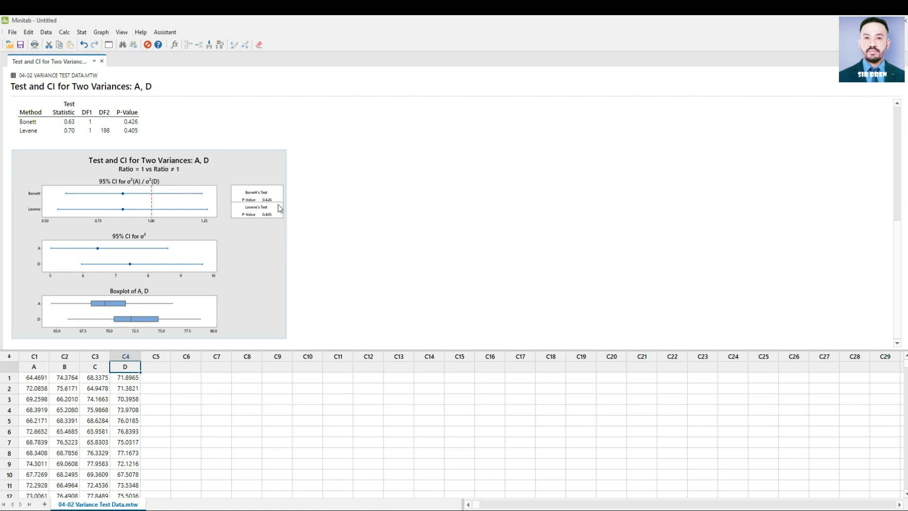
mouse_move(283, 218)
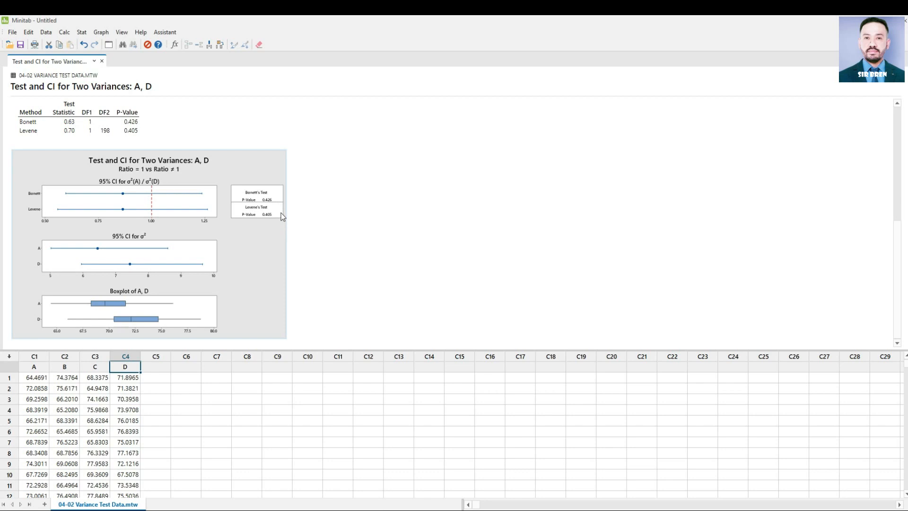
mouse_move(215, 177)
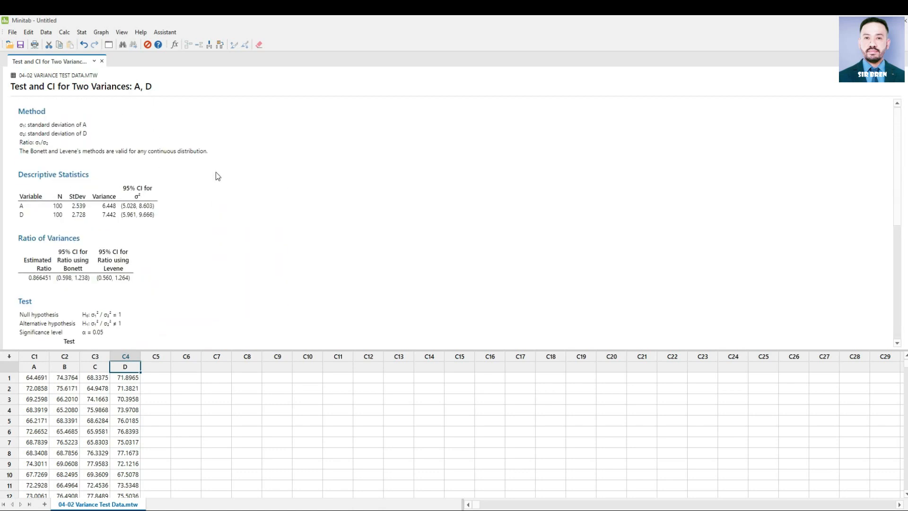
scroll(down, 3)
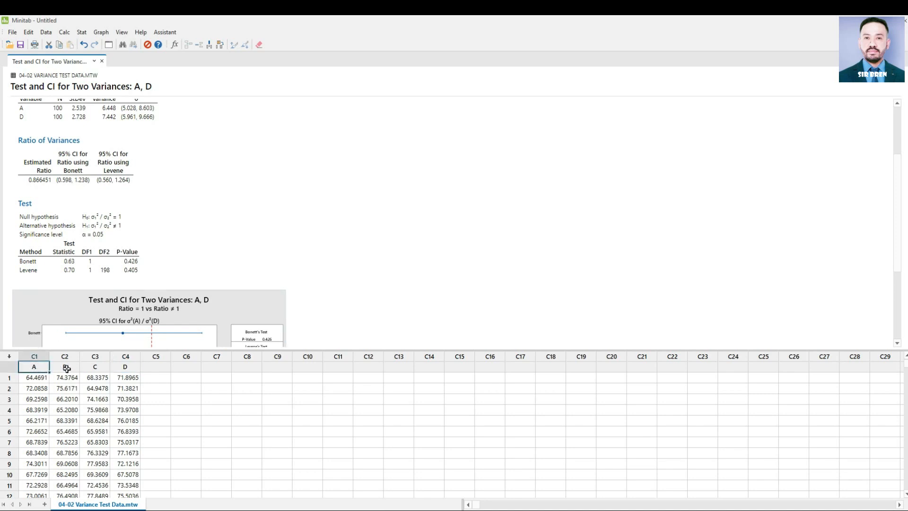
click(124, 366)
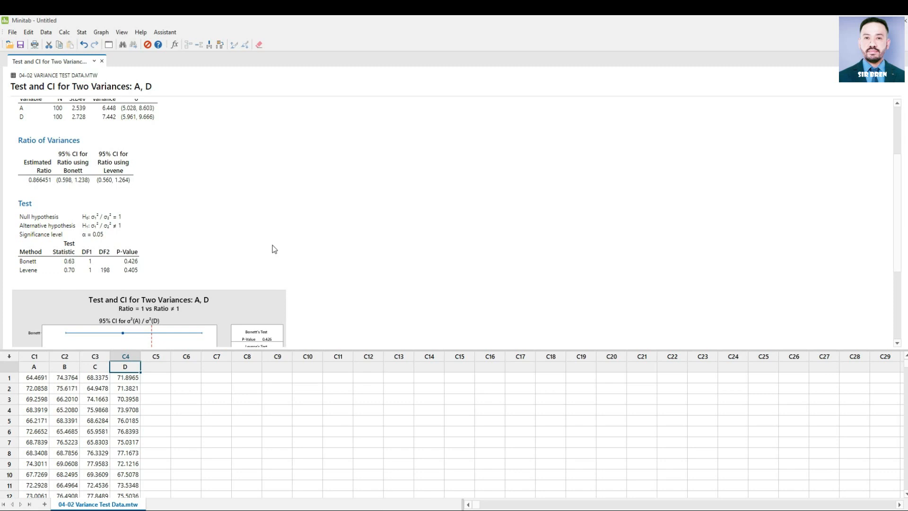
Start a Test for Equal Variances with a separate column for each factor level
click(81, 32)
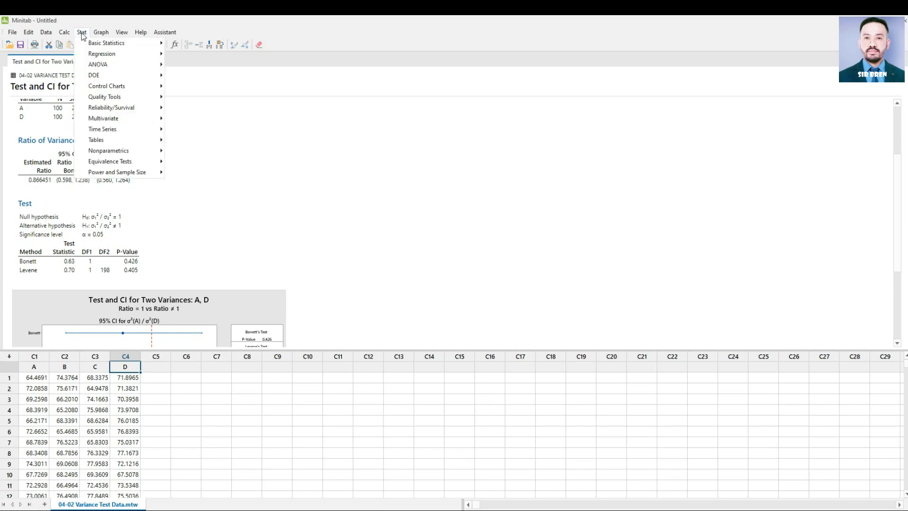
mouse_move(106, 42)
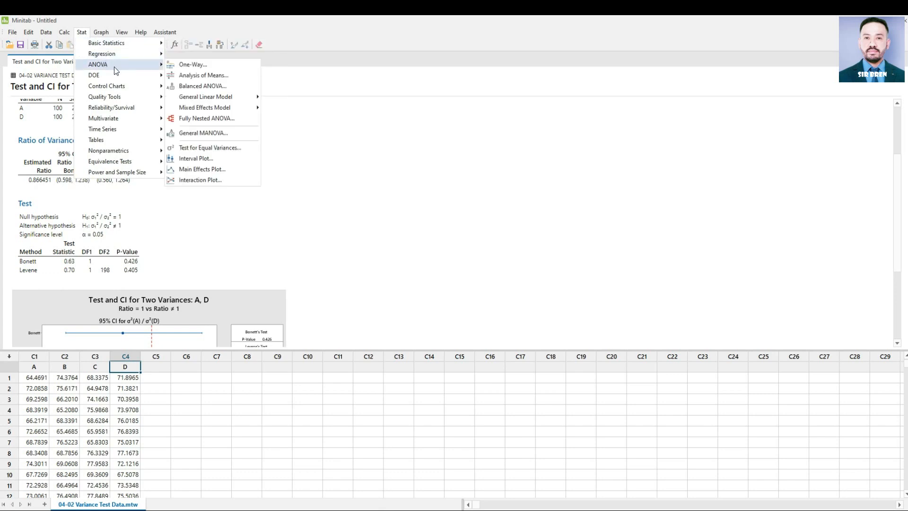
mouse_move(192, 64)
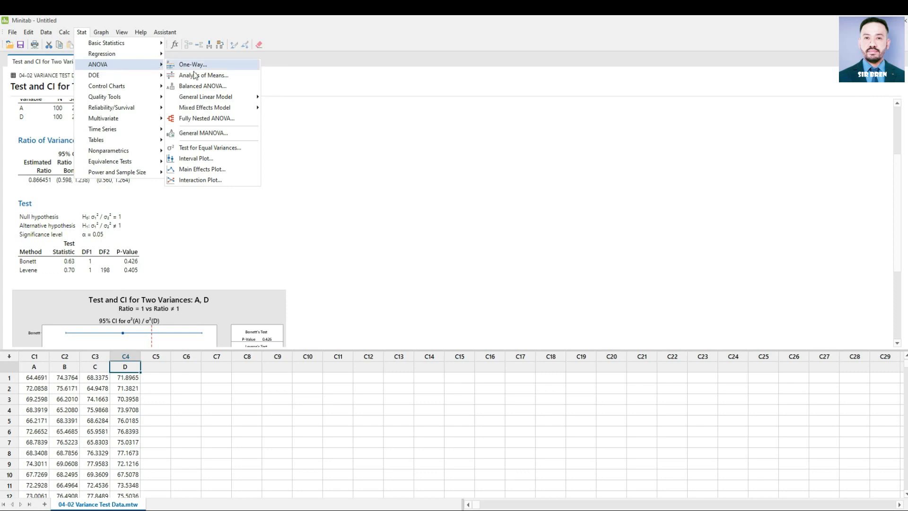
mouse_move(210, 147)
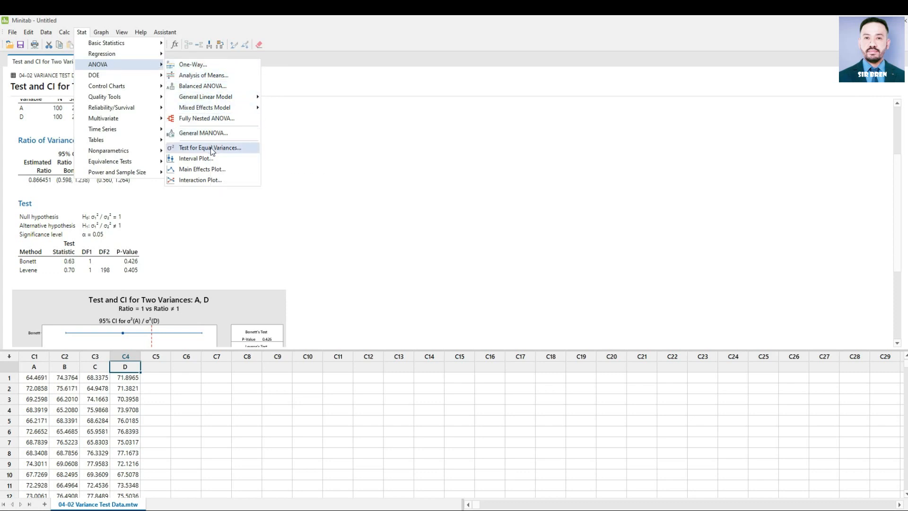
click(210, 147)
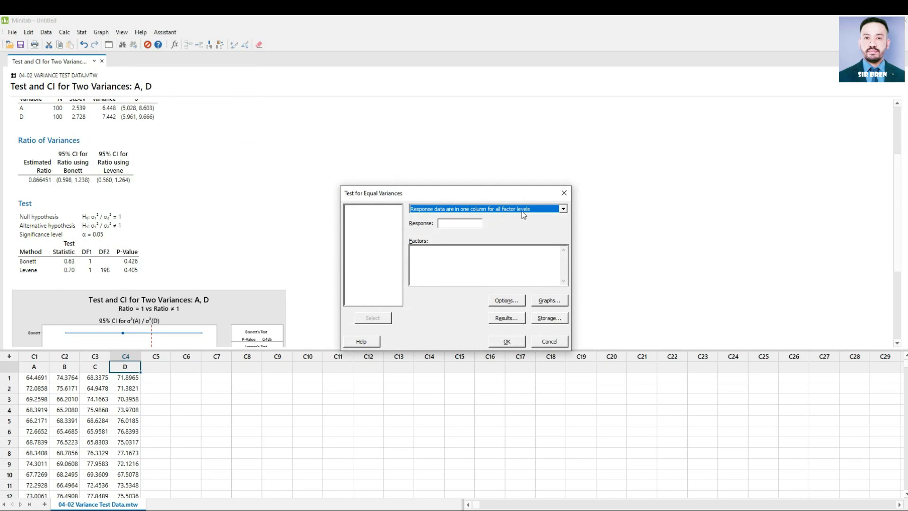
click(562, 209)
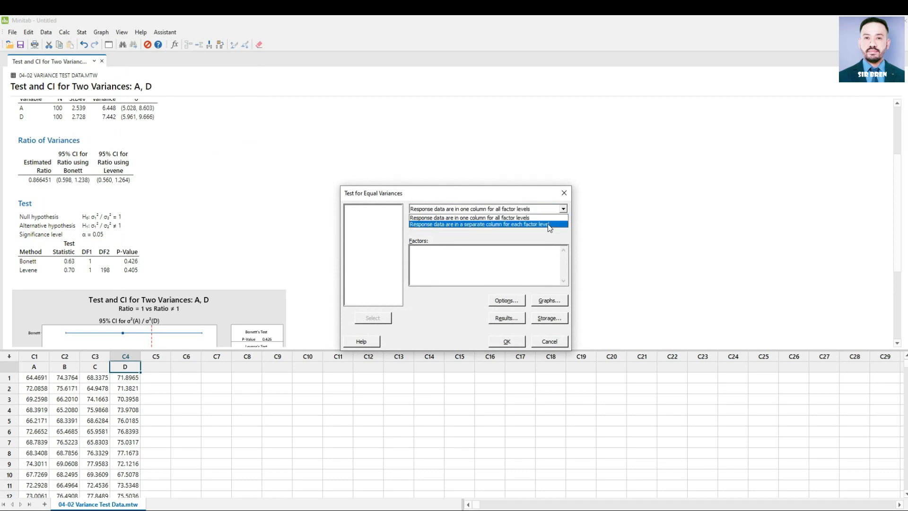
click(479, 224)
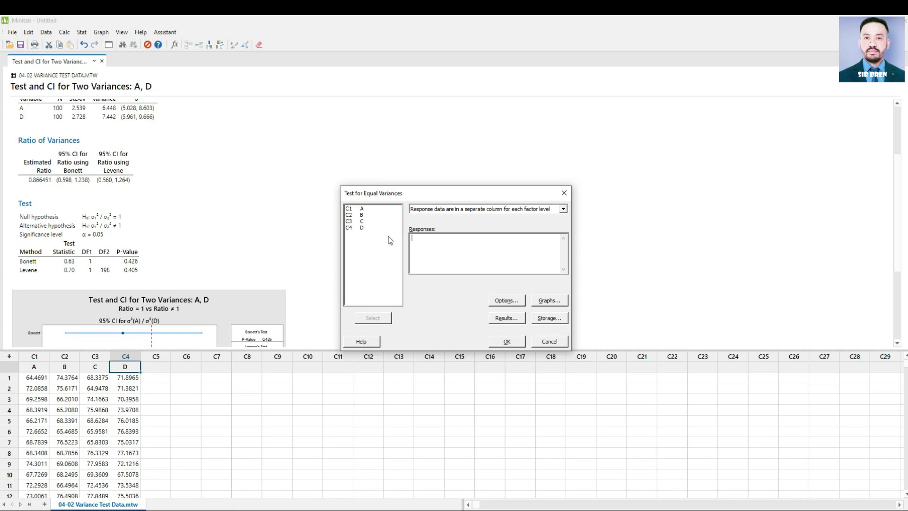
Add columns A through D as the responses and run the equal-variances test
click(350, 208)
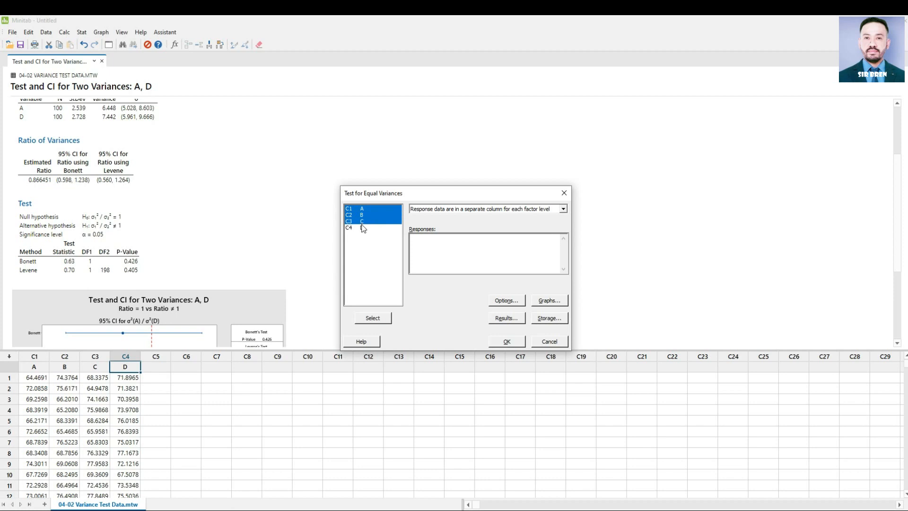
click(362, 227)
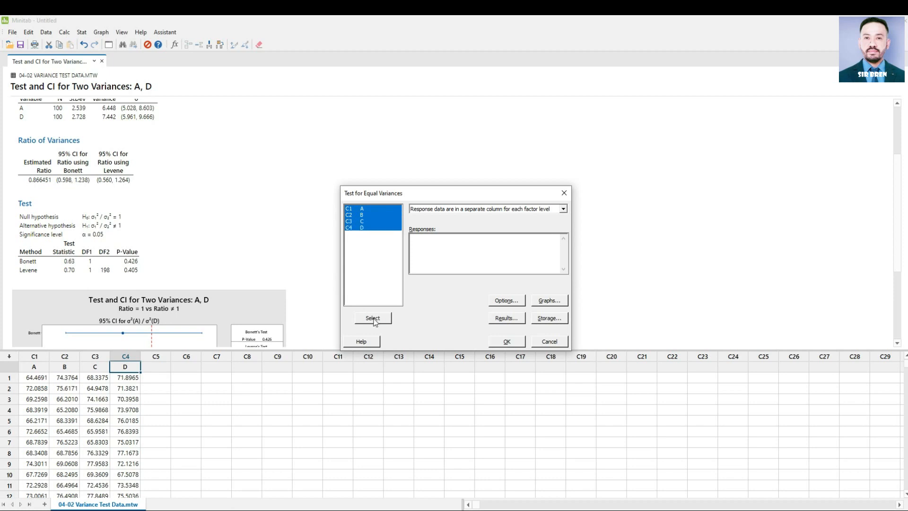
click(372, 318)
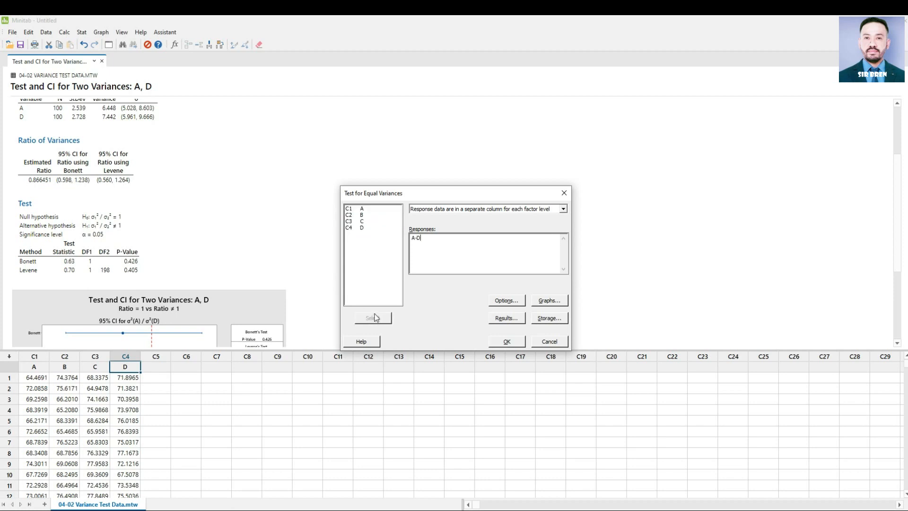
click(505, 341)
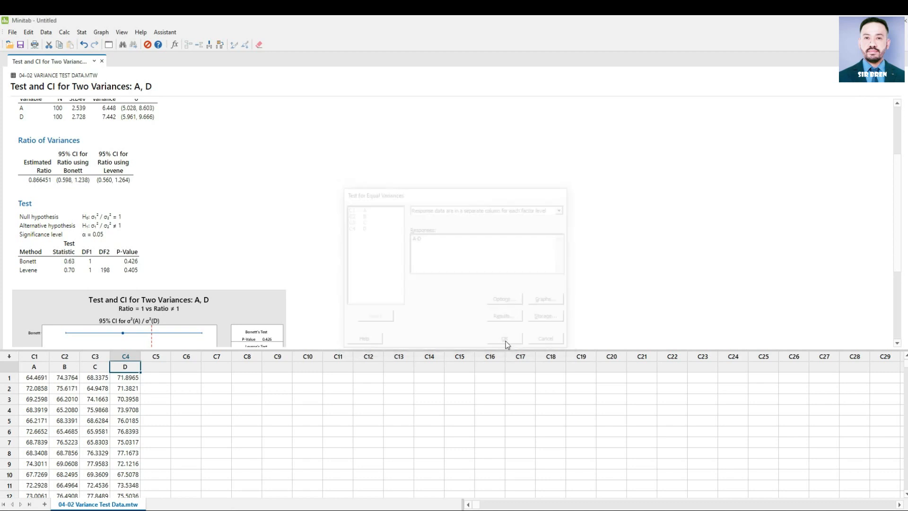
Review the equal-variances results for A–D: Levene statistic 20.01, p-values 0.000, with the comparison interval plot
click(503, 338)
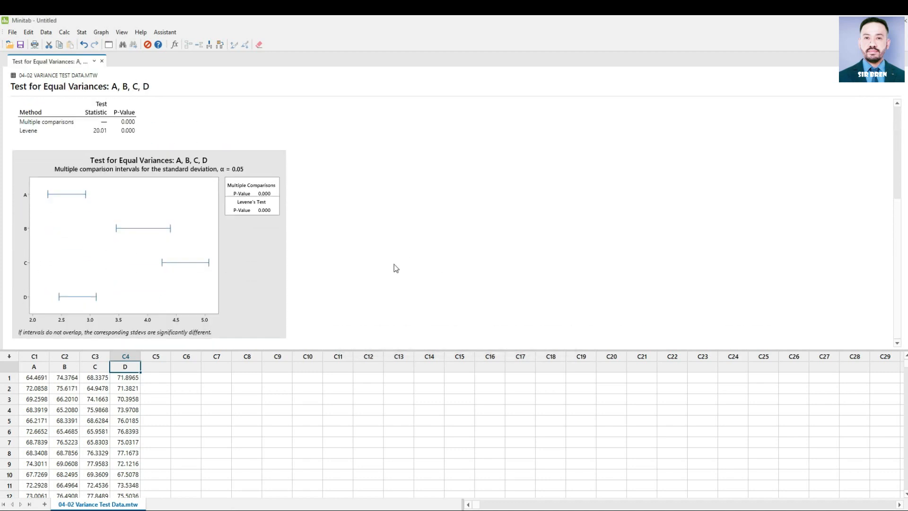
mouse_move(82, 180)
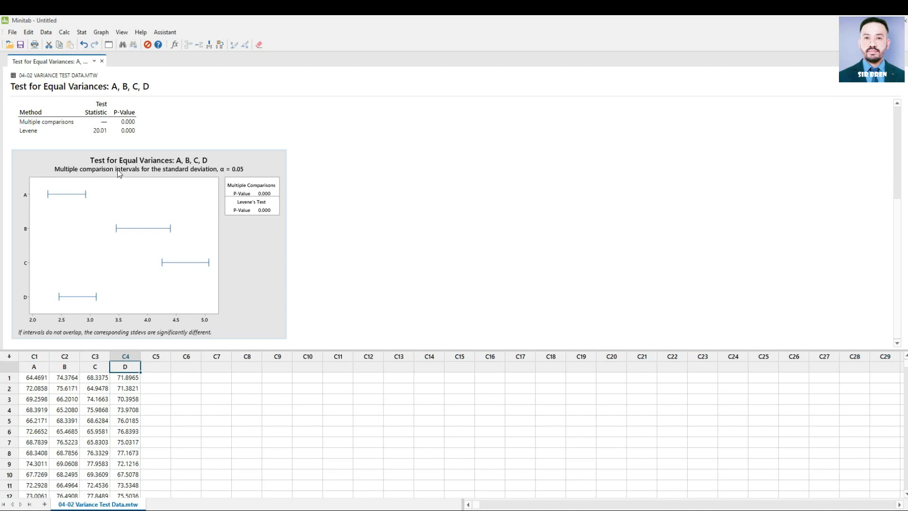
mouse_move(150, 180)
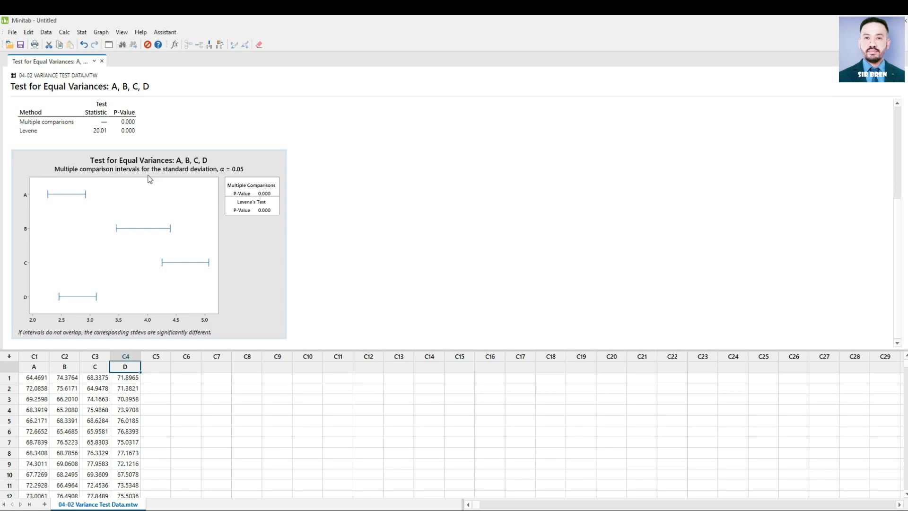
mouse_move(131, 208)
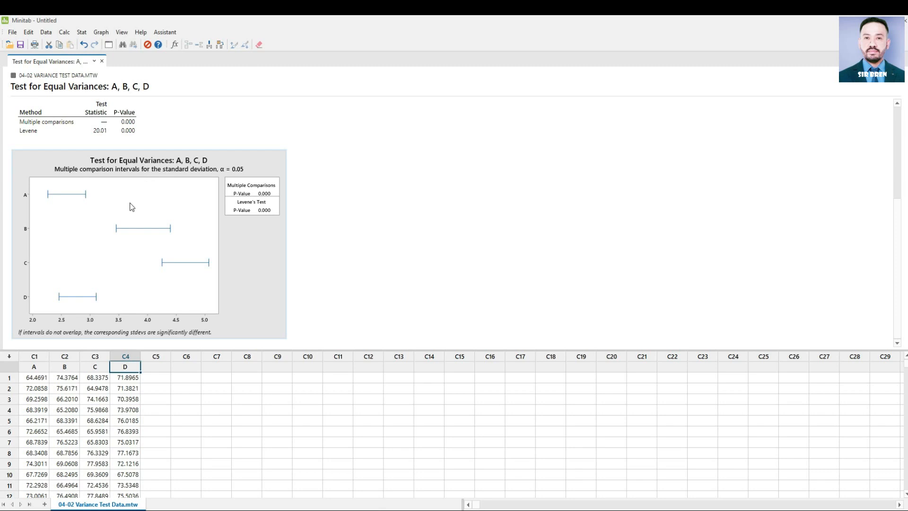
mouse_move(116, 235)
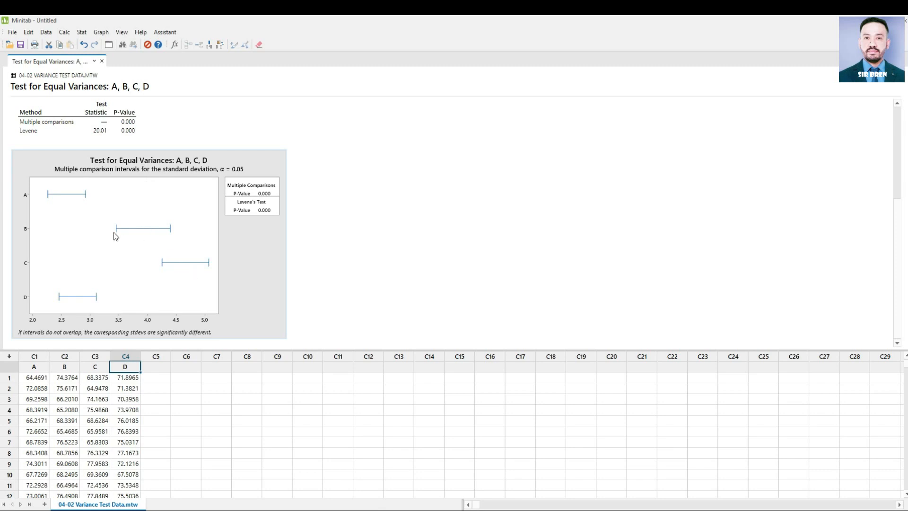
mouse_move(81, 304)
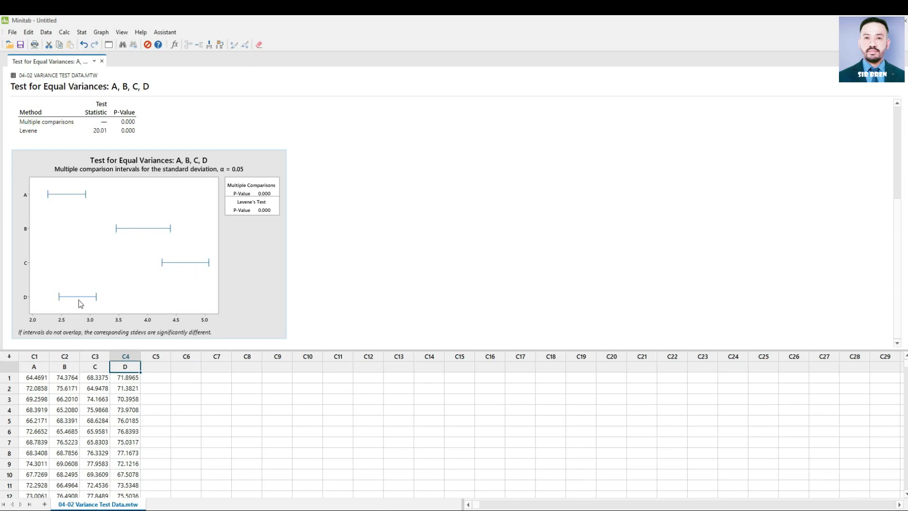
mouse_move(74, 208)
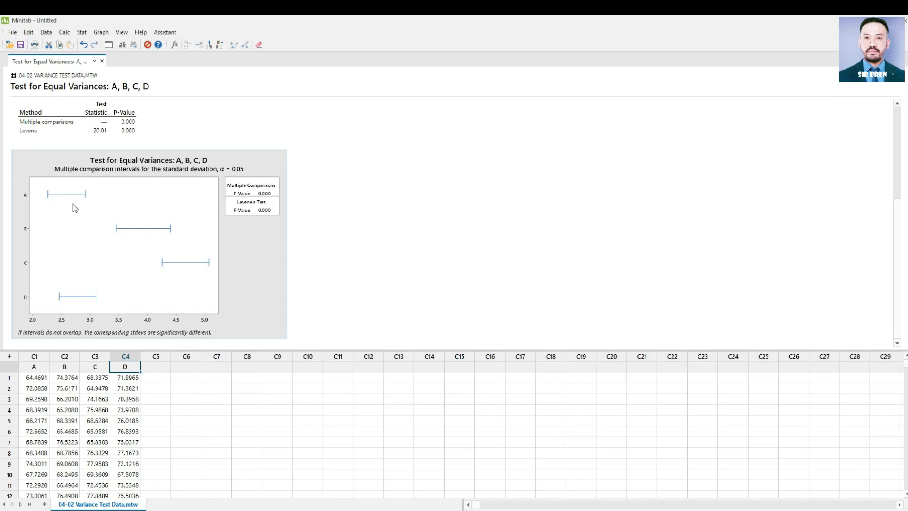
mouse_move(242, 196)
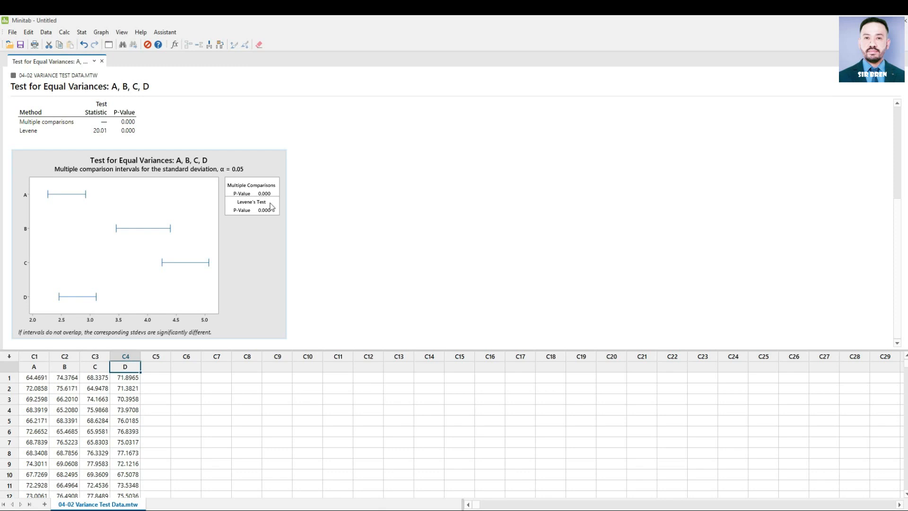
mouse_move(277, 219)
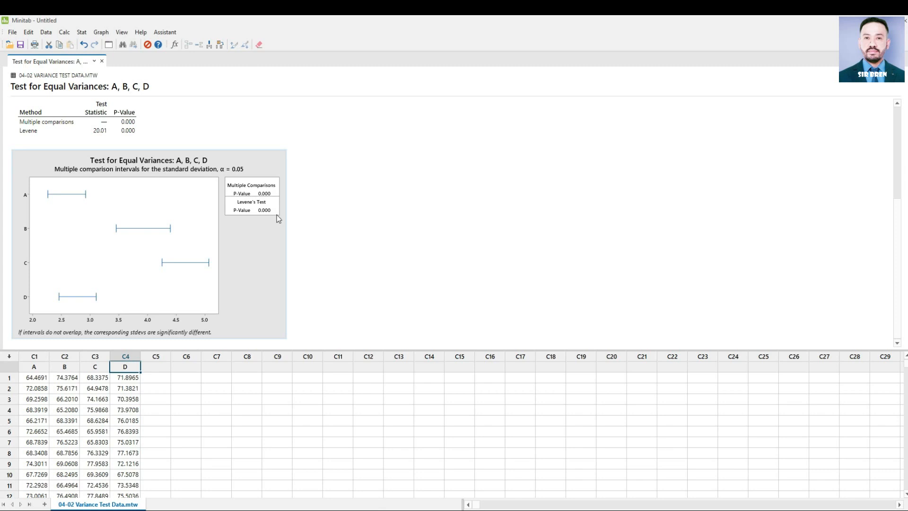
mouse_move(91, 204)
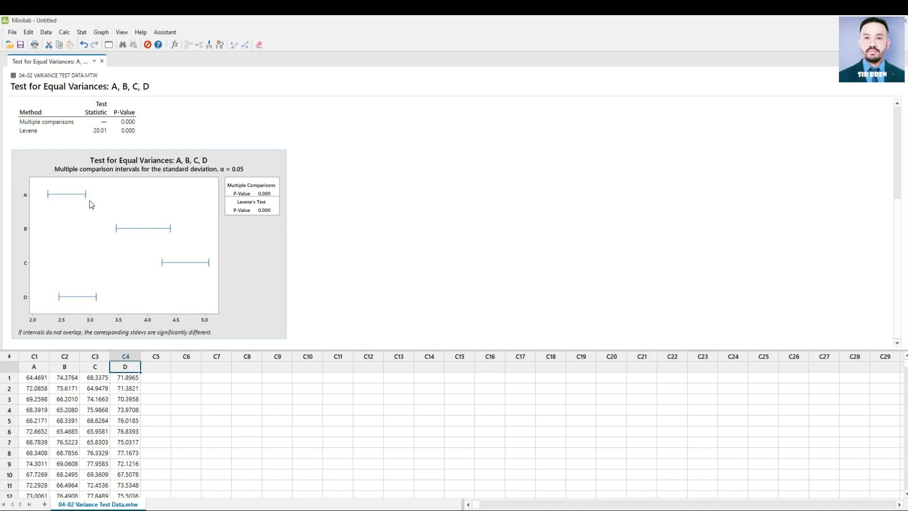
mouse_move(133, 240)
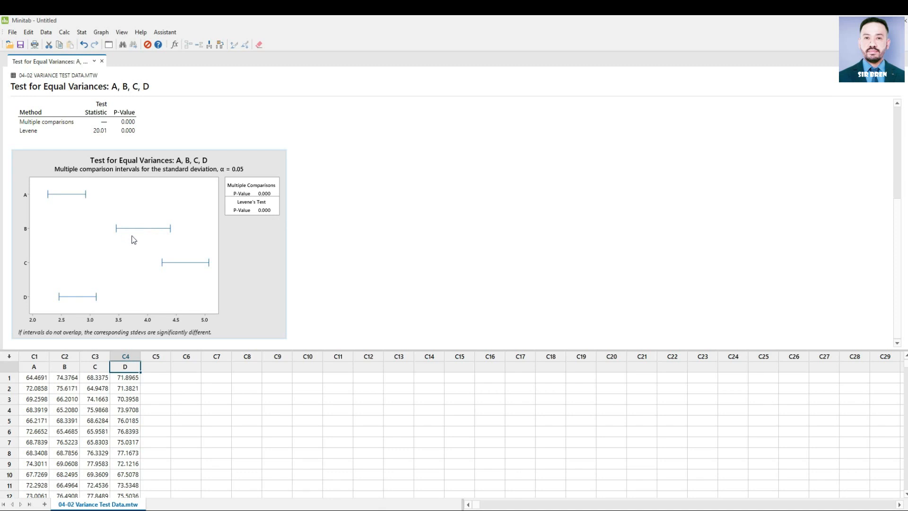
mouse_move(178, 268)
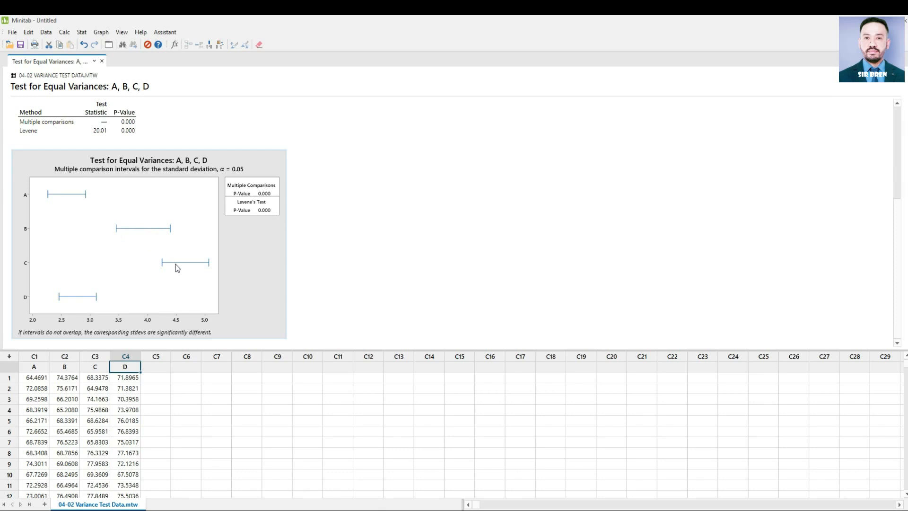
mouse_move(85, 218)
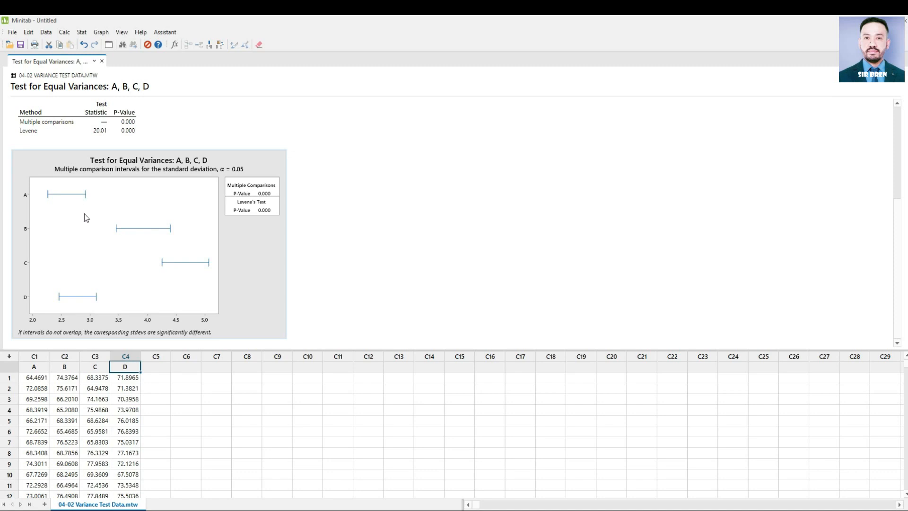
mouse_move(98, 186)
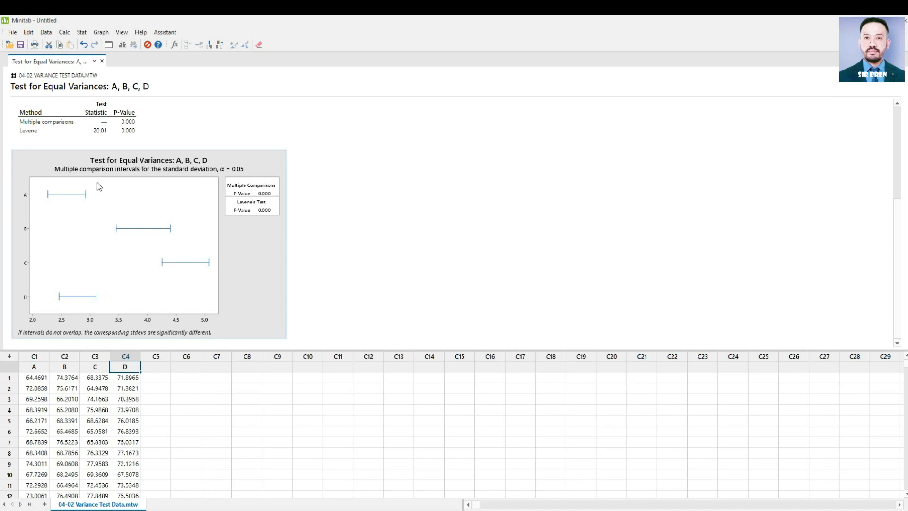
mouse_move(327, 224)
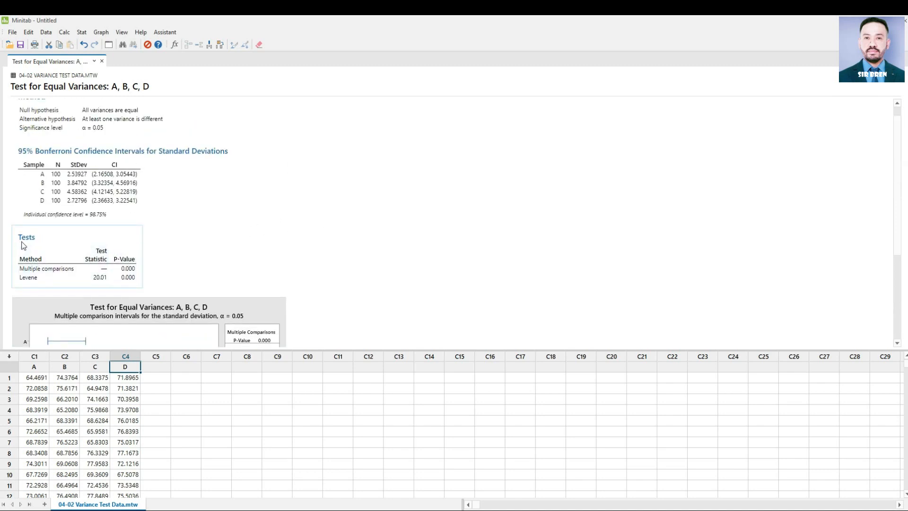
mouse_move(142, 268)
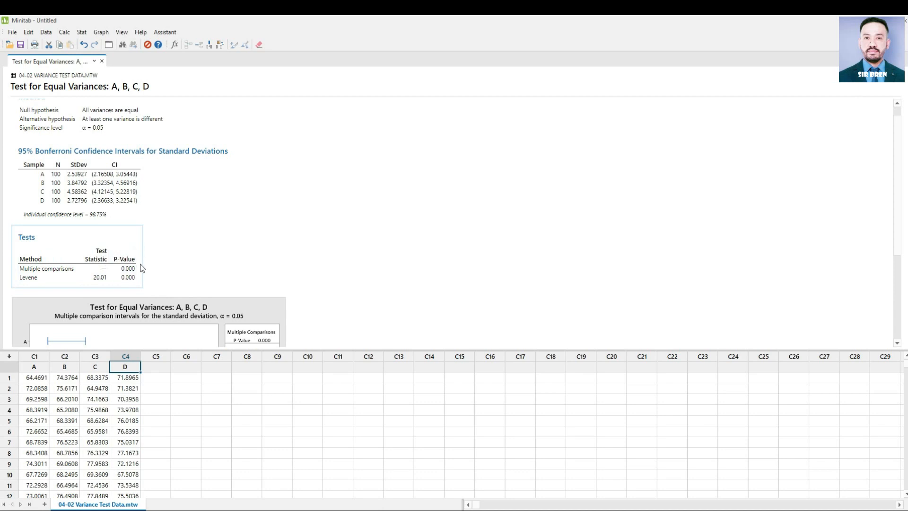
mouse_move(142, 283)
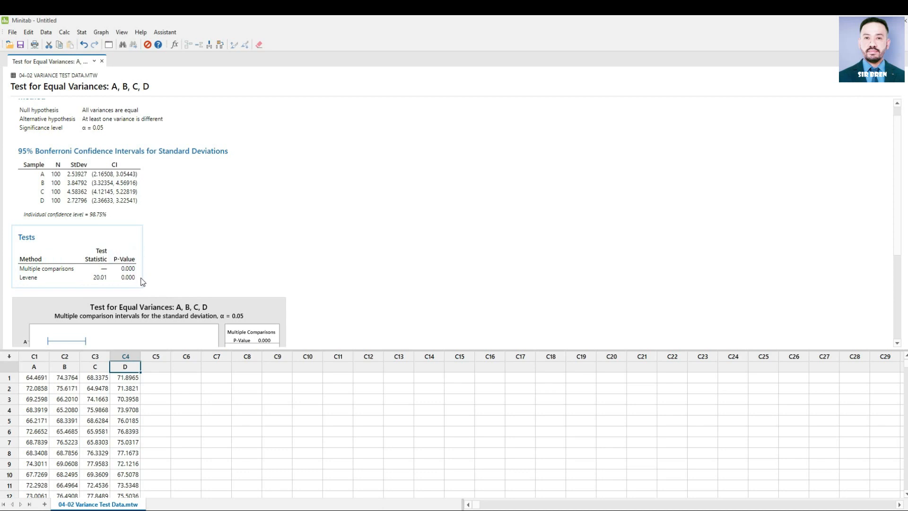
scroll(up, 3)
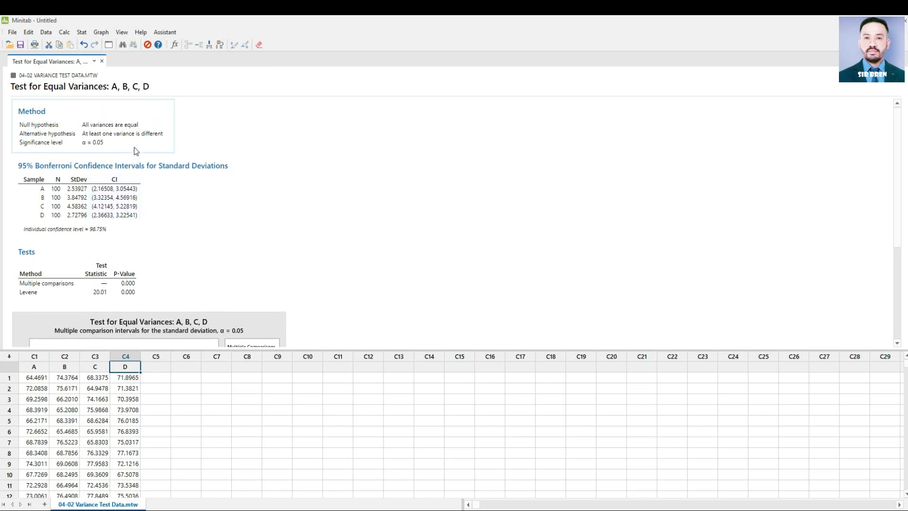
mouse_move(129, 130)
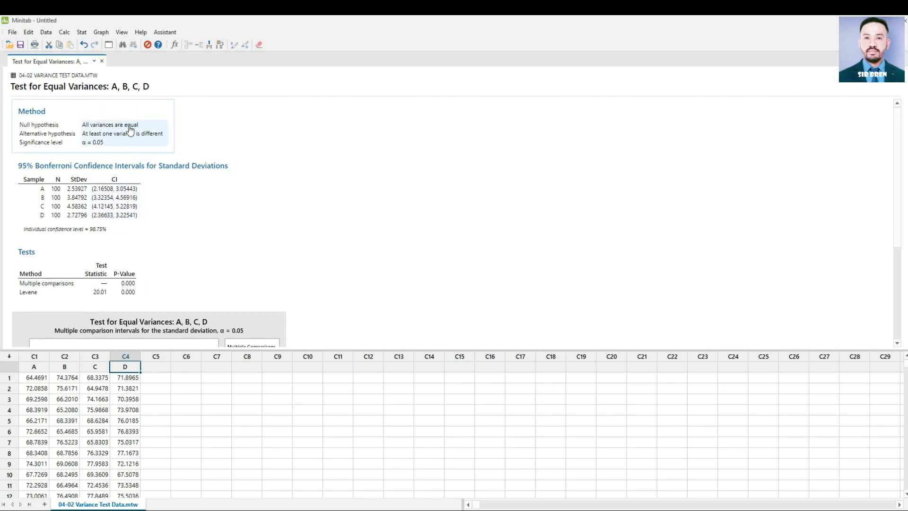
mouse_move(129, 125)
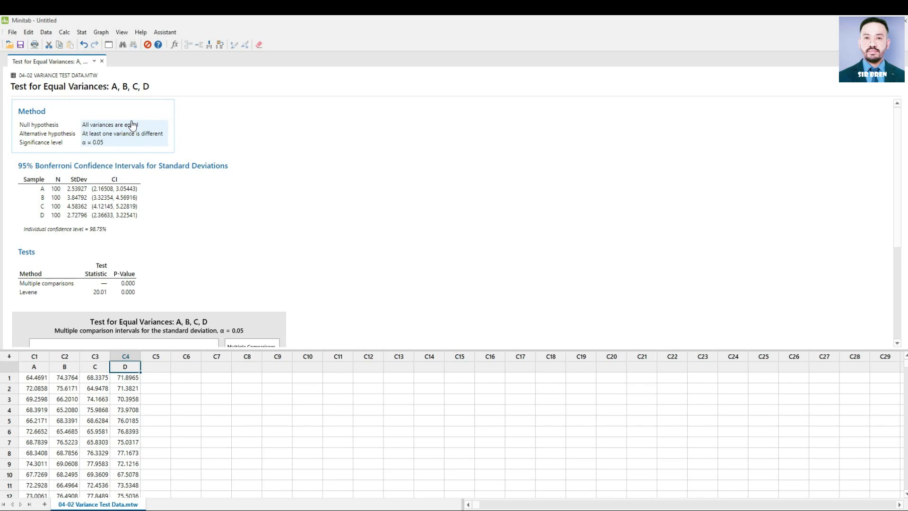